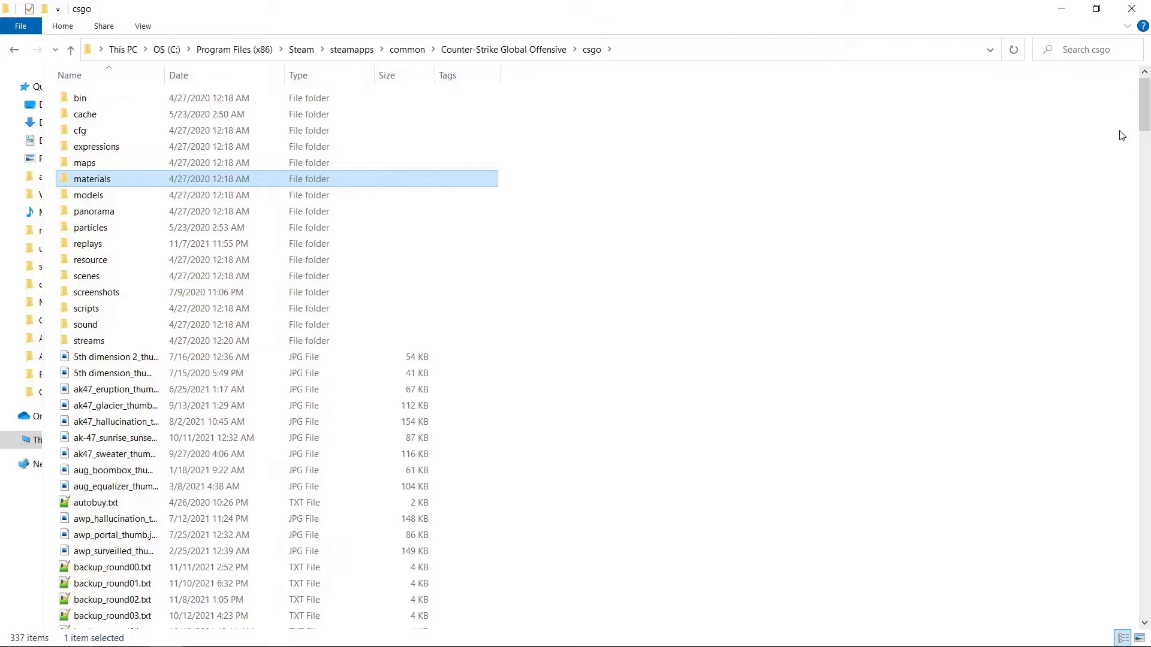
{"action": "mouse_move", "coordinate": [1144, 118]}
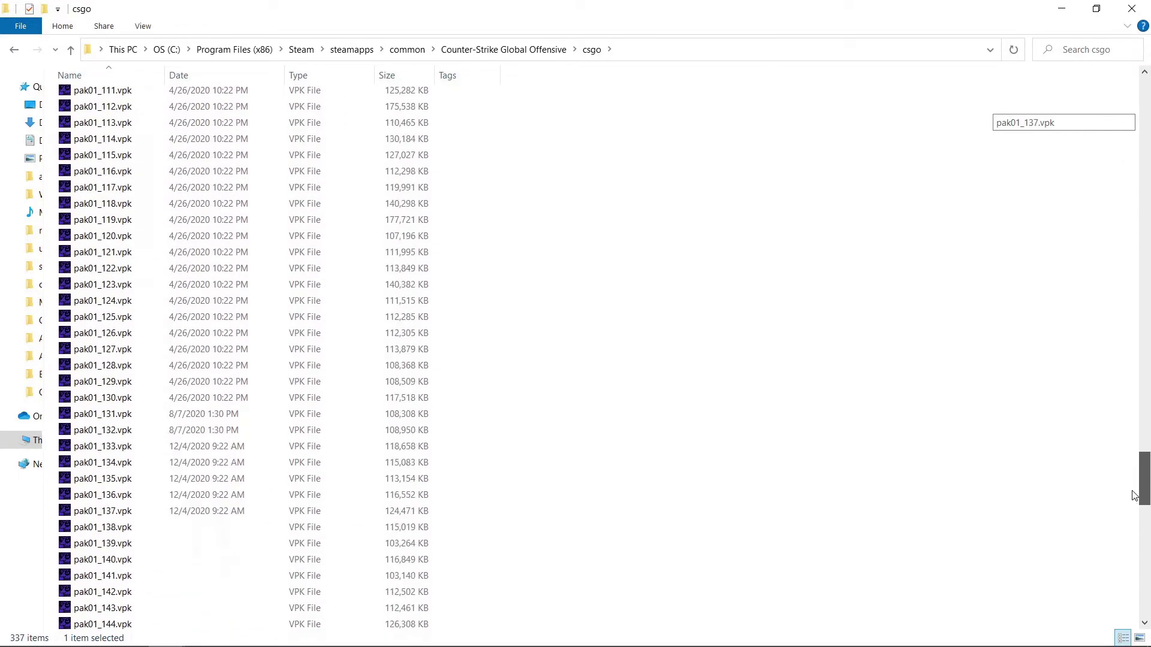
Step: Open pak01_dir.vpk from the csgo folder in GCFScape
{"action": "scroll", "scroll_direction": "down", "scroll_amount": 3}
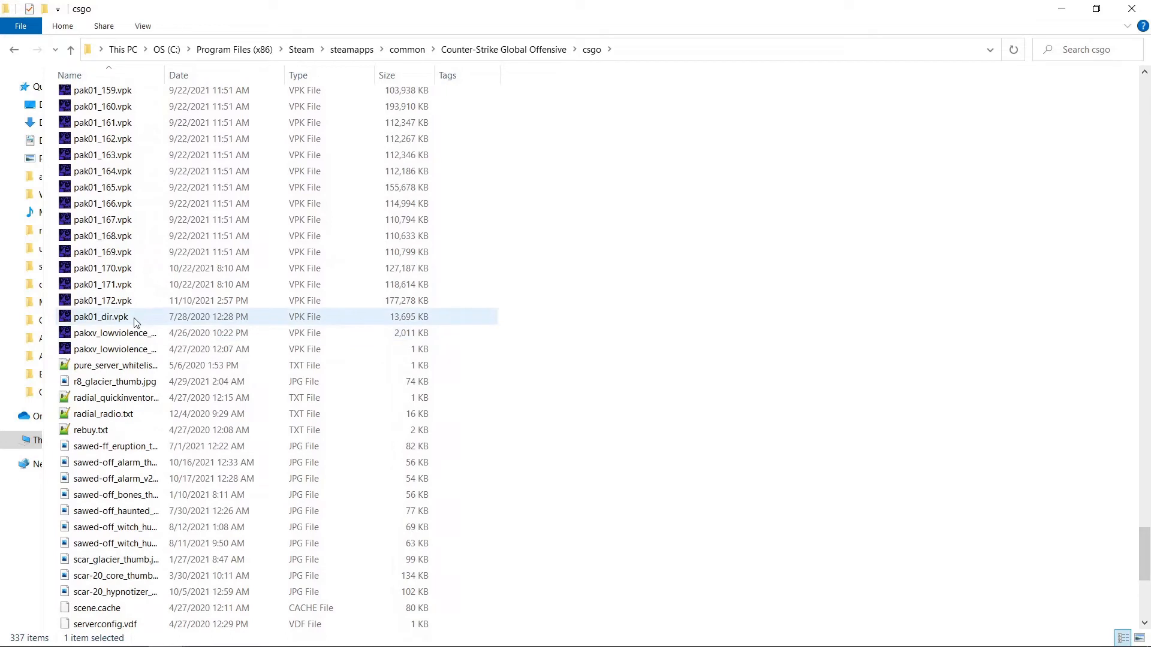
{"action": "mouse_move", "coordinate": [134, 322]}
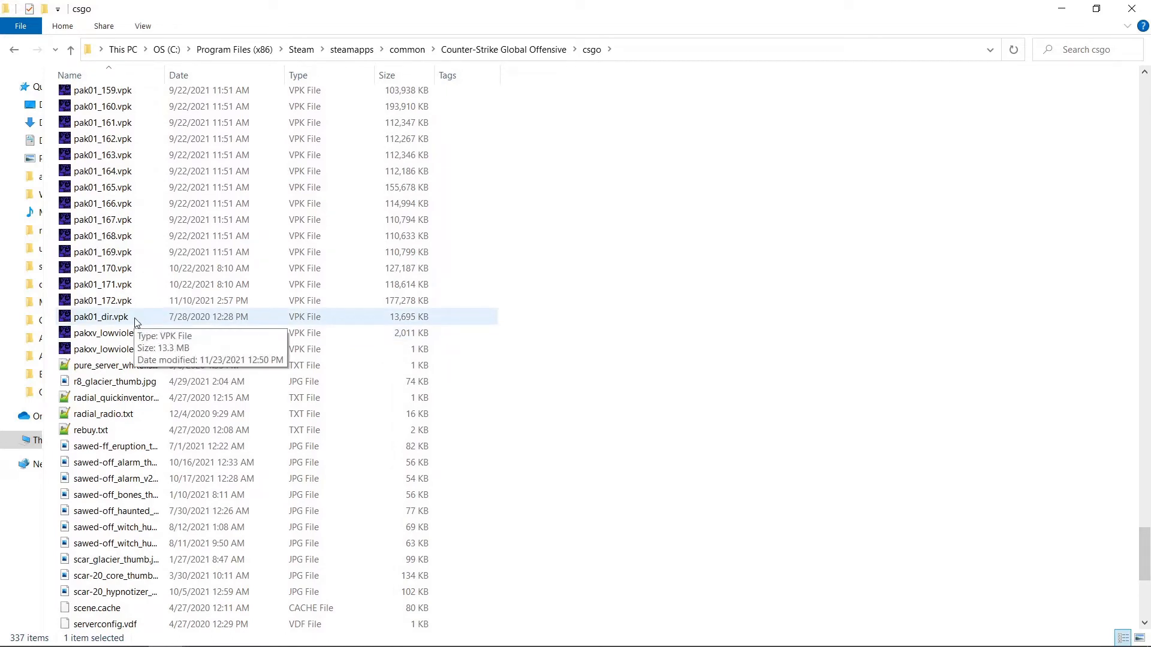
{"action": "double_click", "coordinate": [101, 317]}
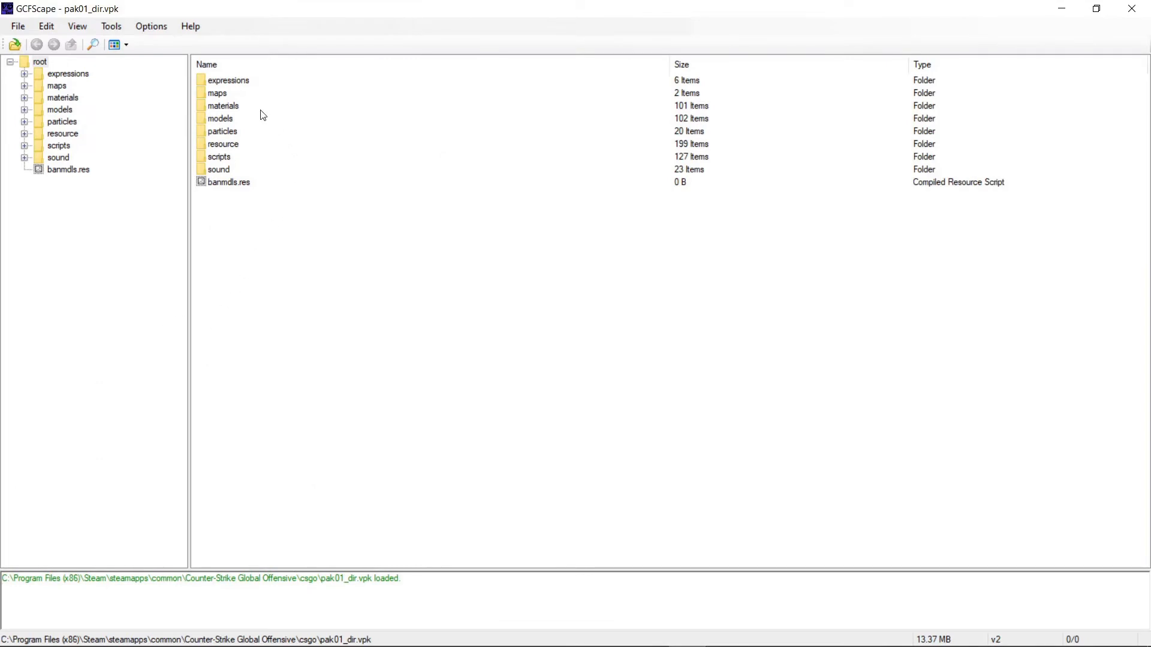
Step: Bring up options on a root folder entry of the pak01_dir.vpk archive
{"action": "right_click", "coordinate": [222, 105]}
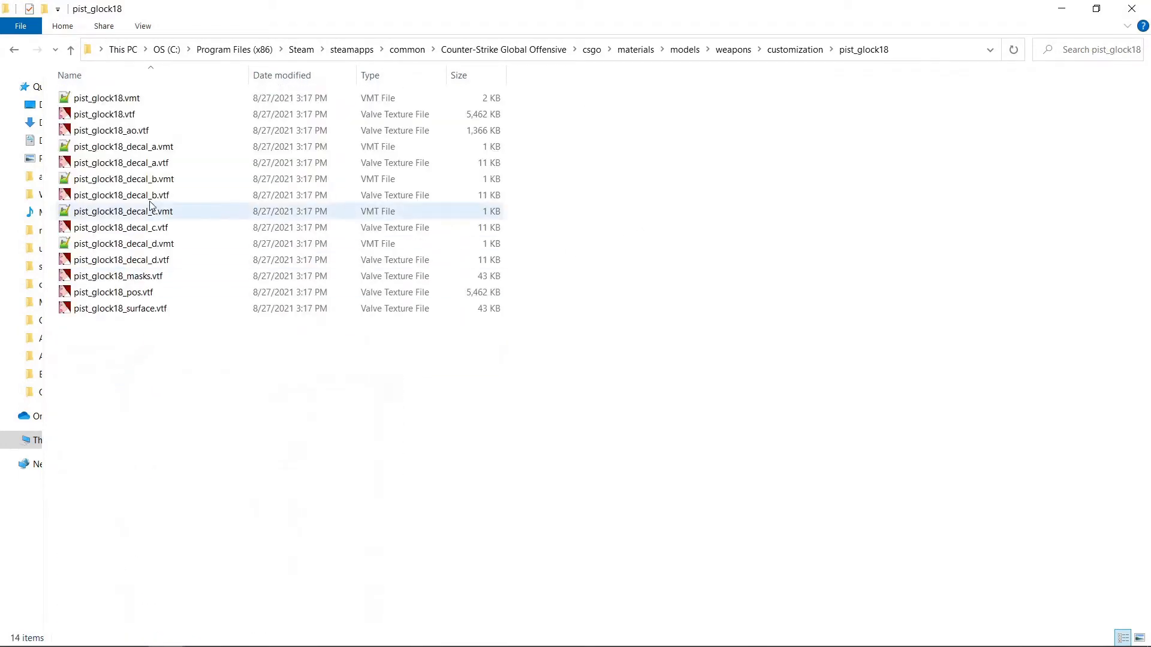
Step: Open pist_glock18_ao.vtf from the pist_glock18 folder in VTFEdit
{"action": "left_click", "coordinate": [110, 130]}
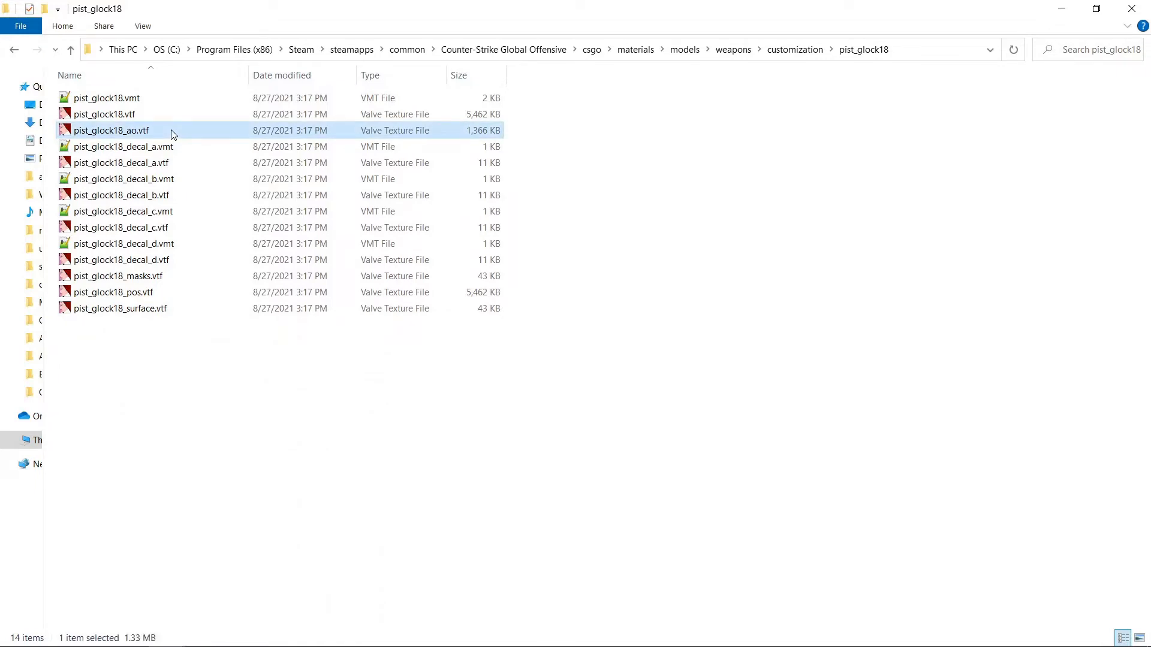
{"action": "double_click", "coordinate": [111, 130]}
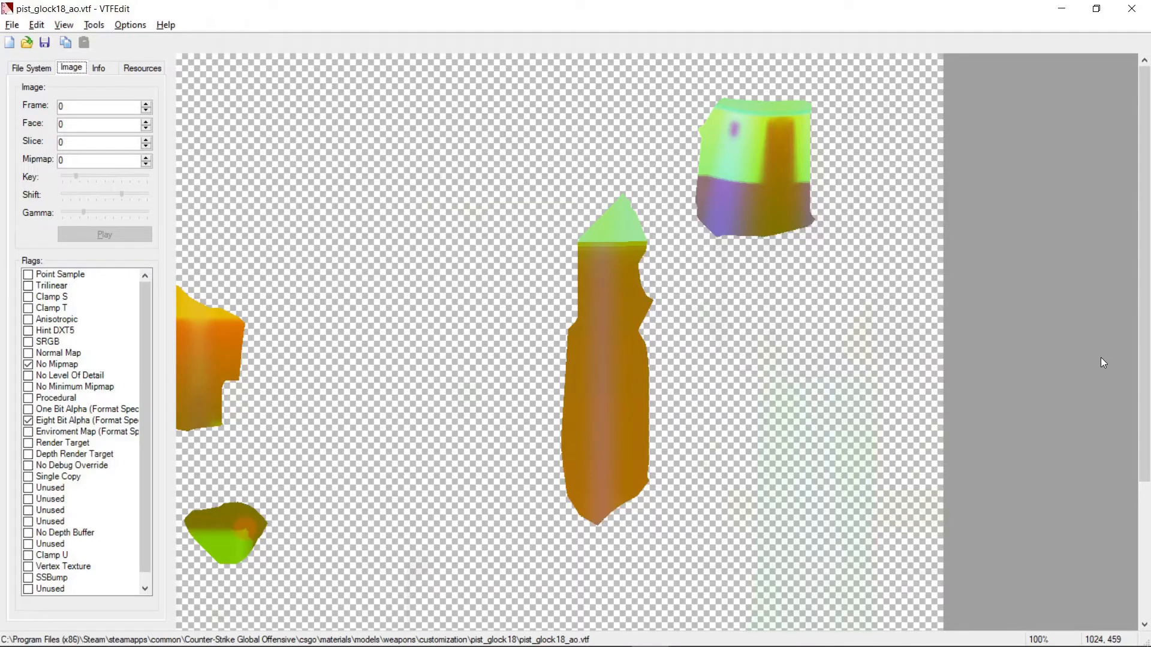
{"action": "mouse_move", "coordinate": [213, 217]}
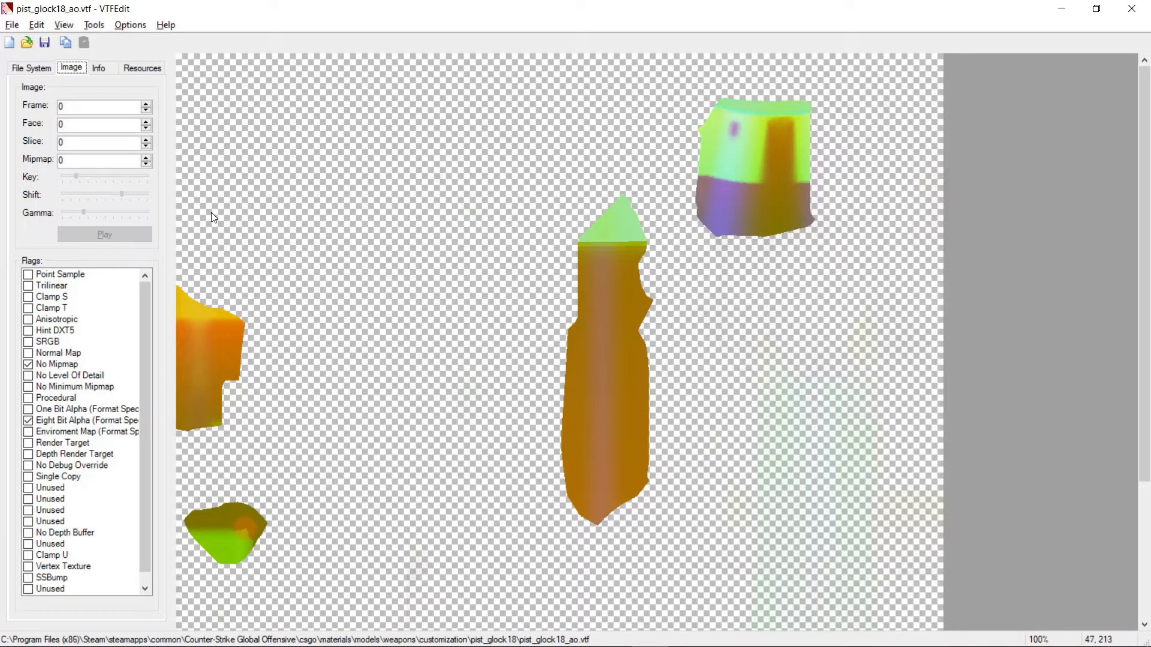
Step: Export the AO texture as pist_glock18_ao.tga into the UV folder
{"action": "left_click", "coordinate": [12, 24]}
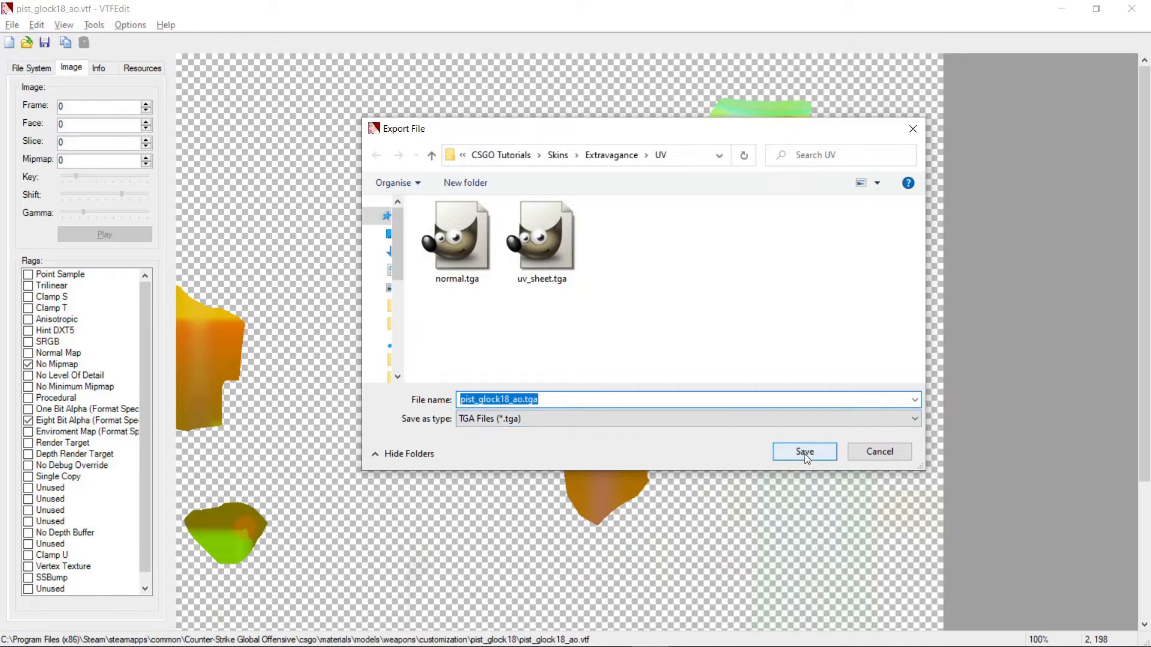
{"action": "left_click", "coordinate": [804, 451]}
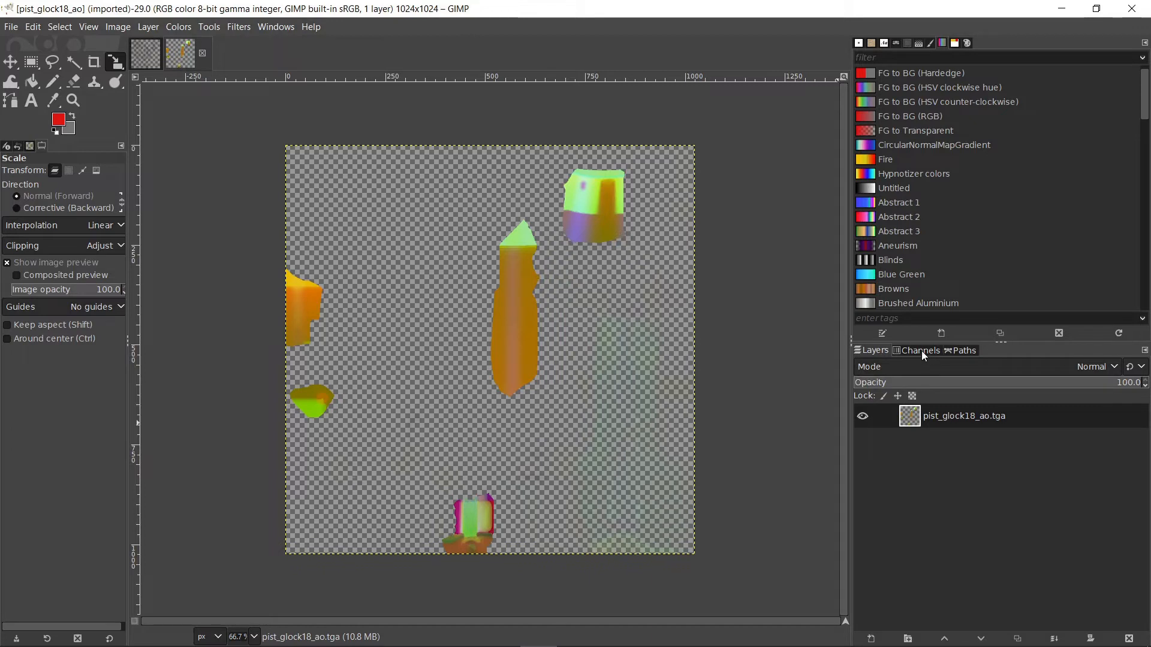
Step: Hide the red and blue channels and disable alpha to show only green
{"action": "left_click", "coordinate": [921, 350]}
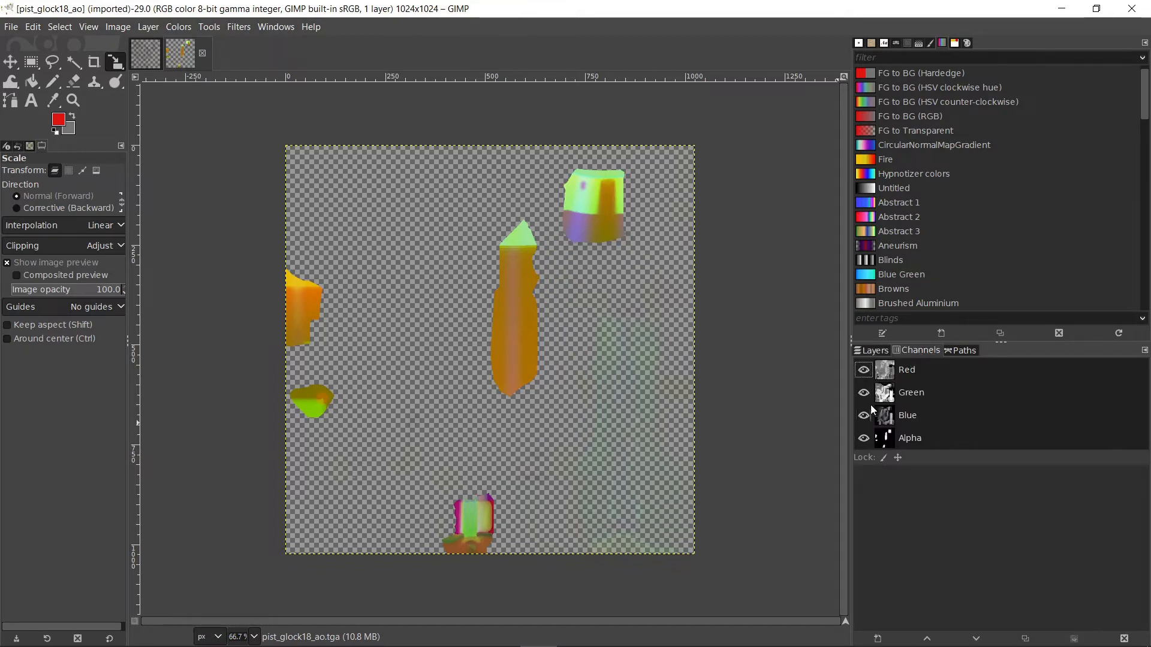
{"action": "left_click", "coordinate": [863, 369]}
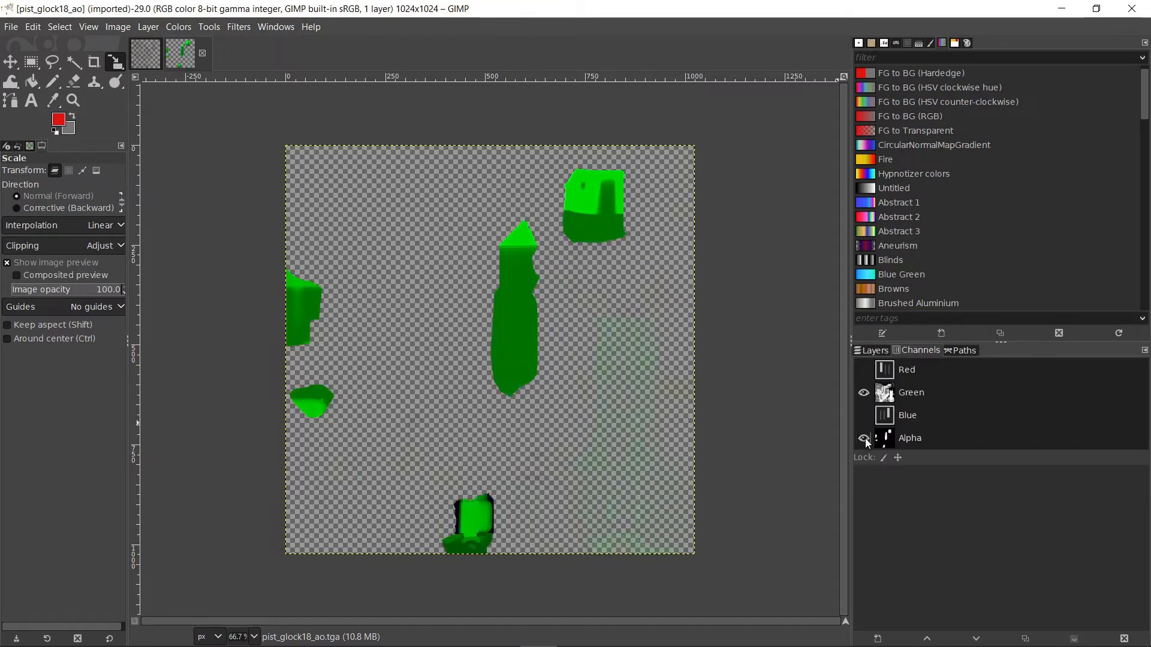
{"action": "left_click", "coordinate": [863, 439]}
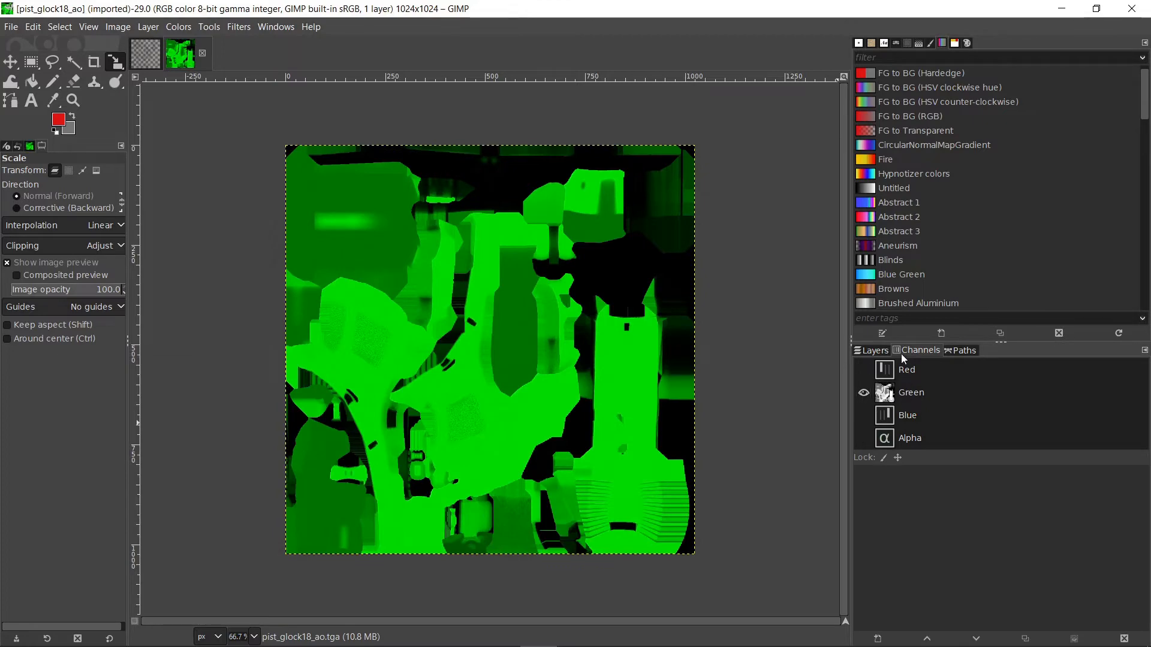
{"action": "left_click", "coordinate": [875, 350]}
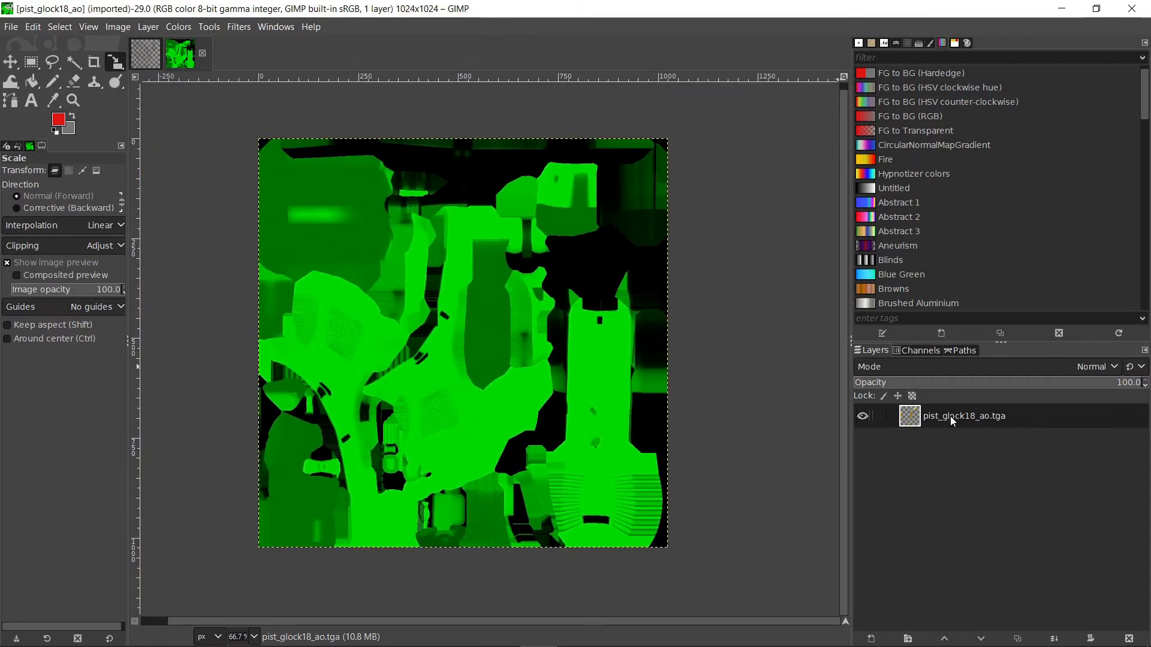
Step: Create a Visible layer from the green-only view and re-enable all channels
{"action": "double_click", "coordinate": [964, 416]}
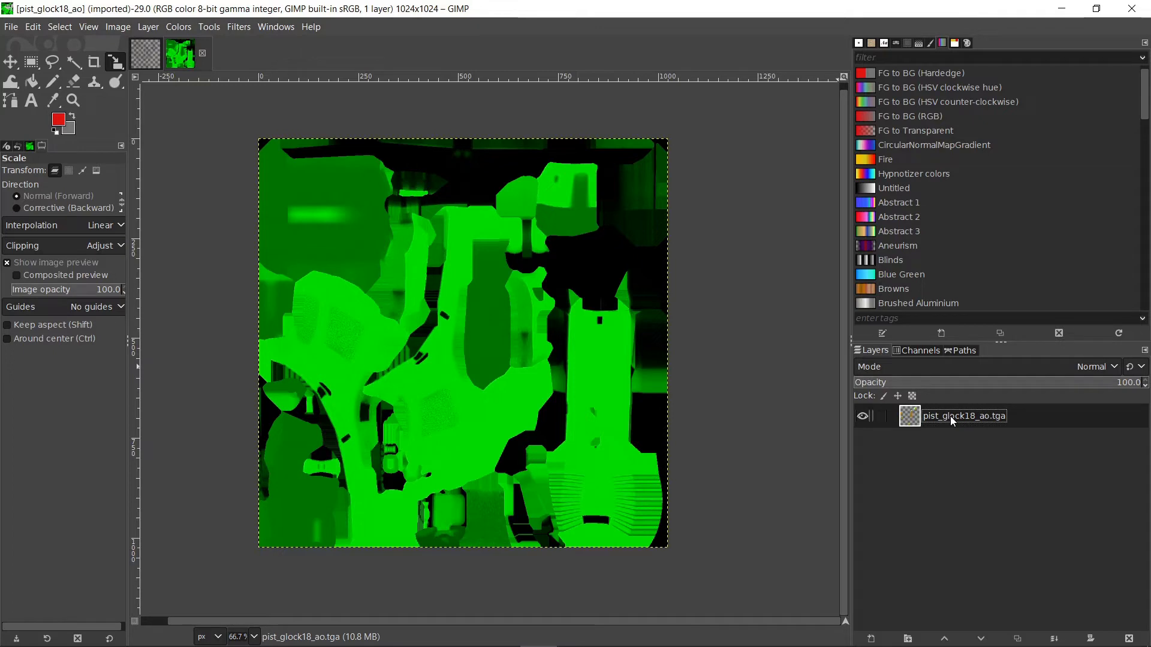
{"action": "right_click", "coordinate": [963, 416]}
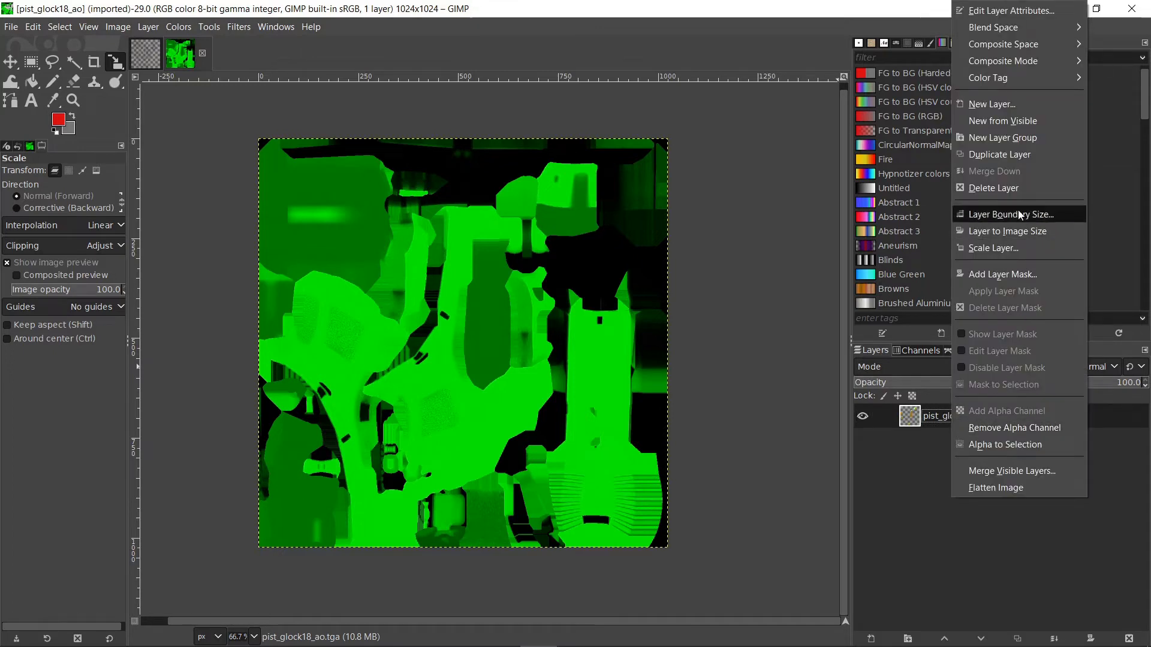
{"action": "left_click", "coordinate": [1001, 120]}
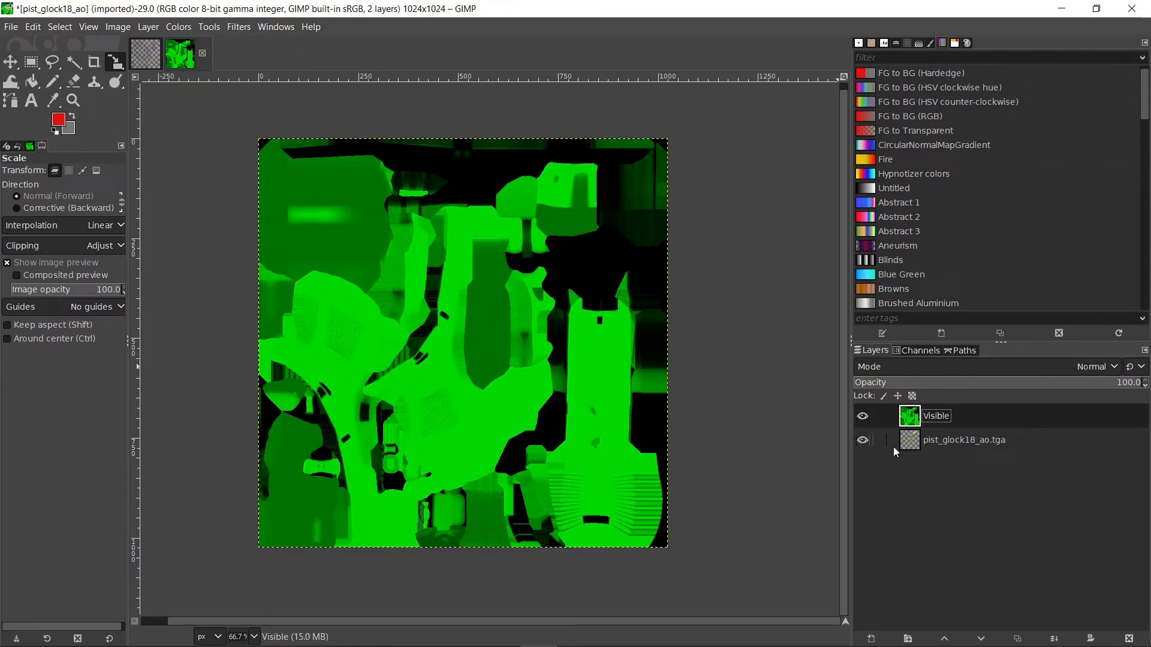
{"action": "left_click", "coordinate": [920, 350]}
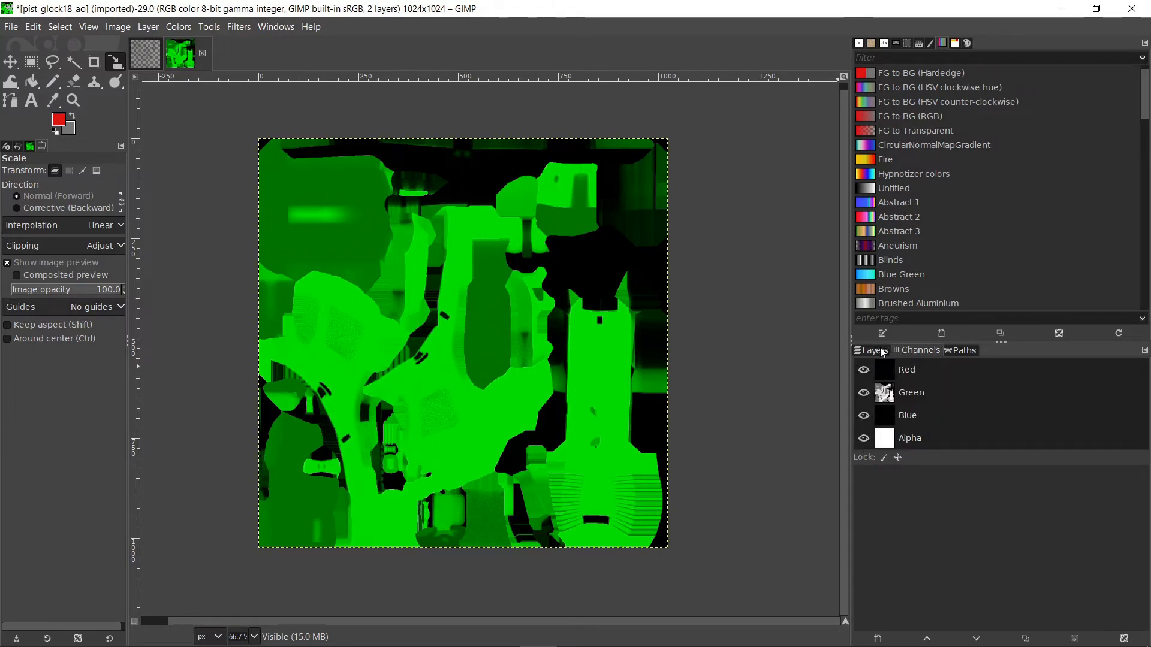
{"action": "left_click", "coordinate": [875, 350]}
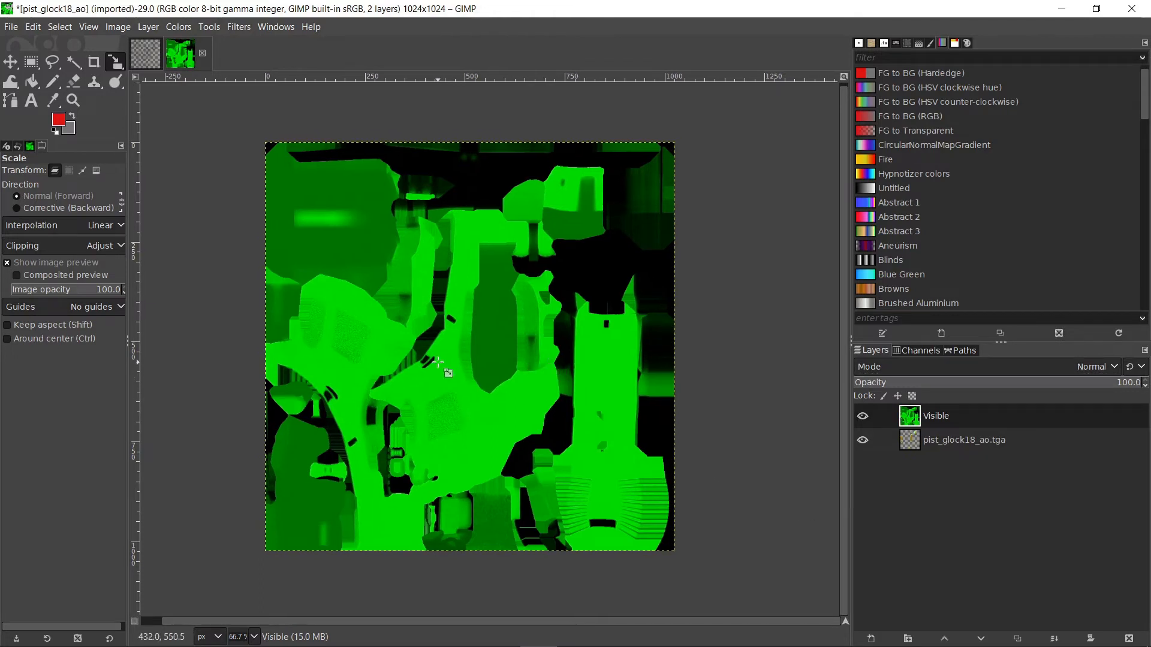
{"action": "mouse_move", "coordinate": [320, 209]}
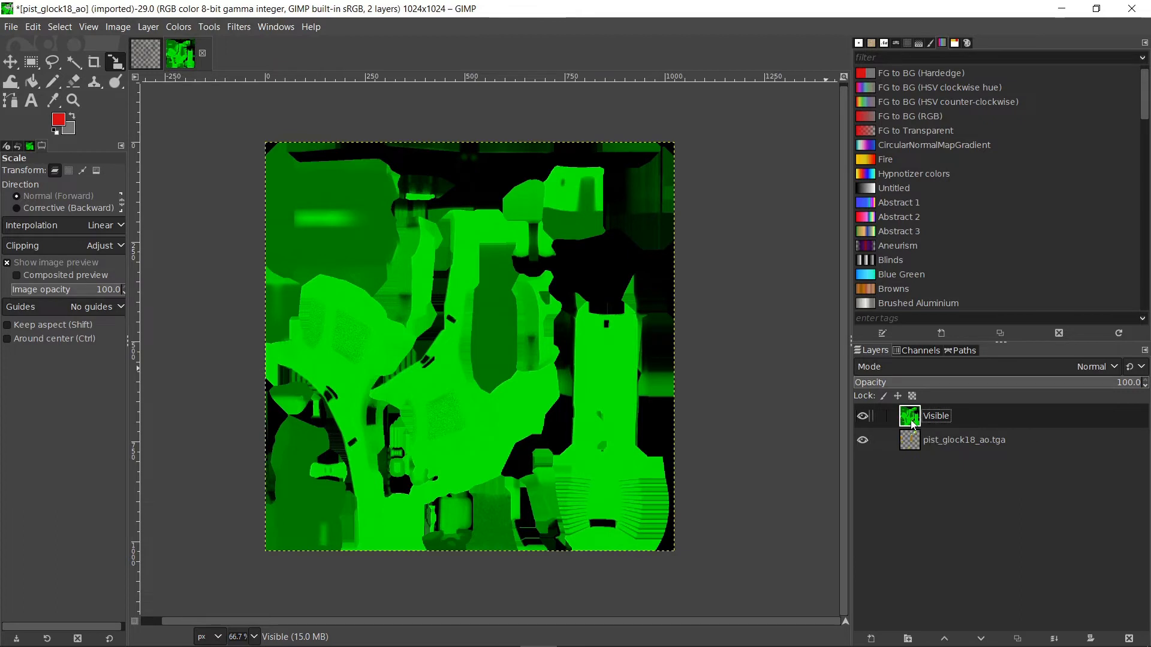
Step: Desaturate the Visible layer to grayscale with Color to Gray defaults
{"action": "left_click", "coordinate": [177, 26]}
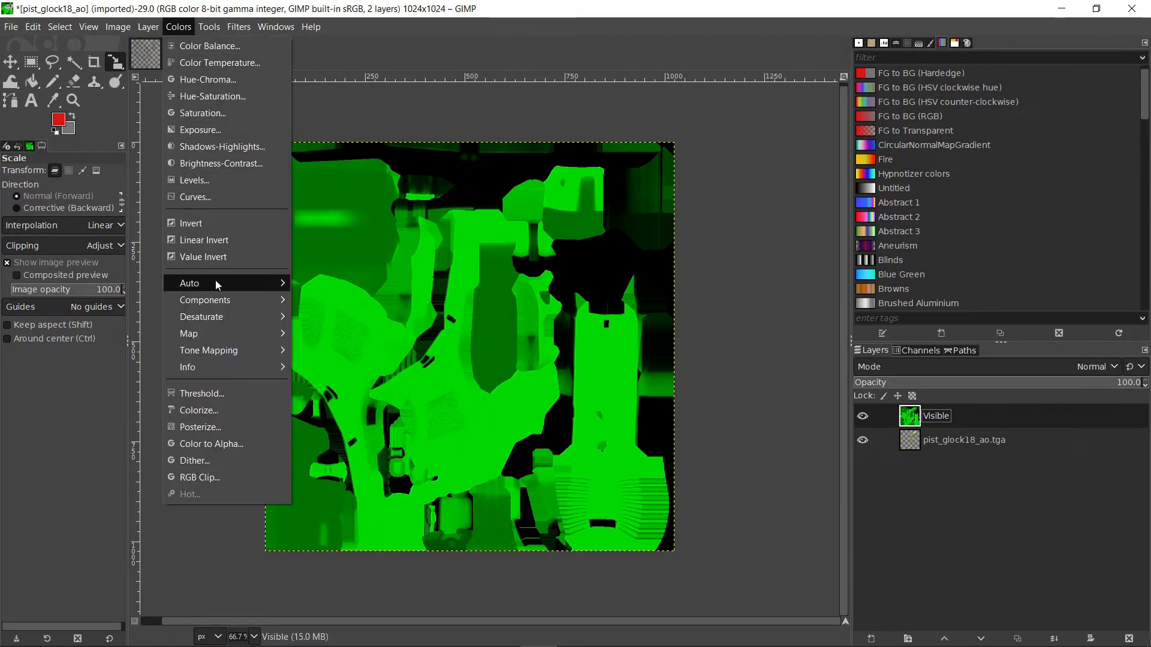
{"action": "mouse_move", "coordinate": [202, 316]}
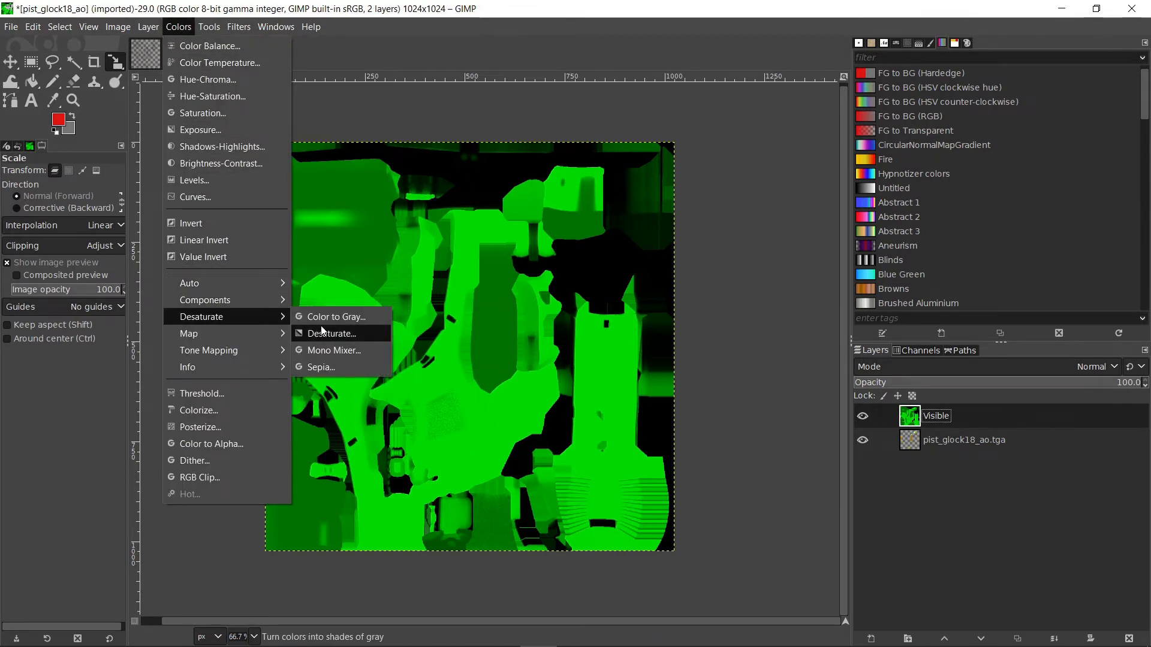
{"action": "left_click", "coordinate": [336, 317]}
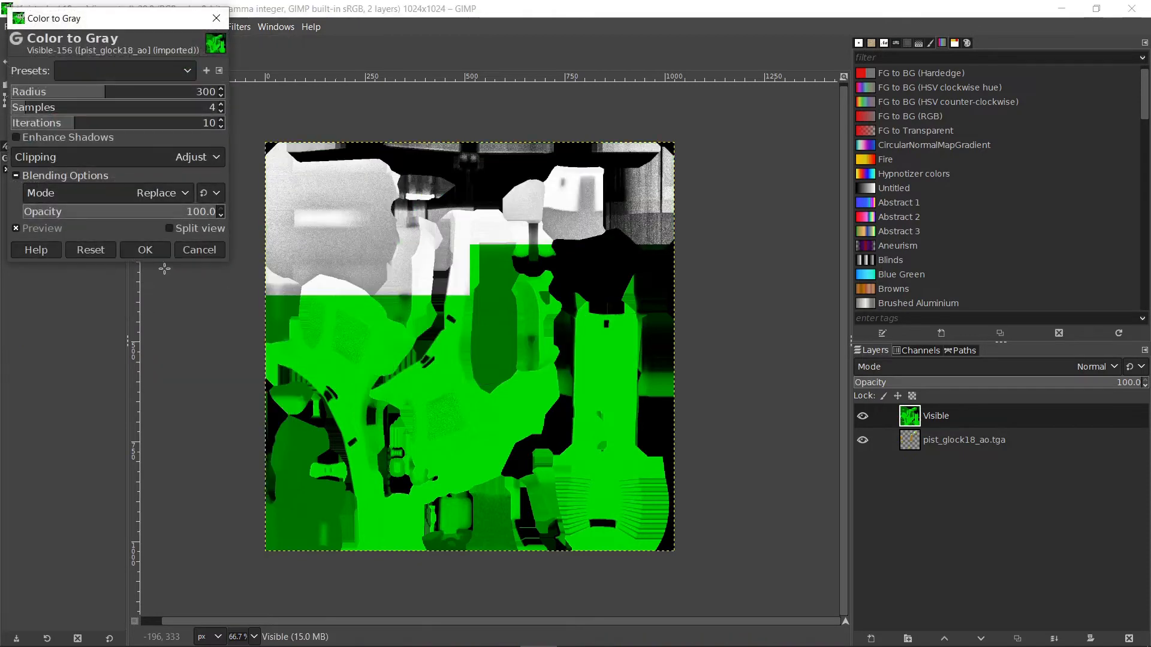
{"action": "left_click", "coordinate": [145, 249]}
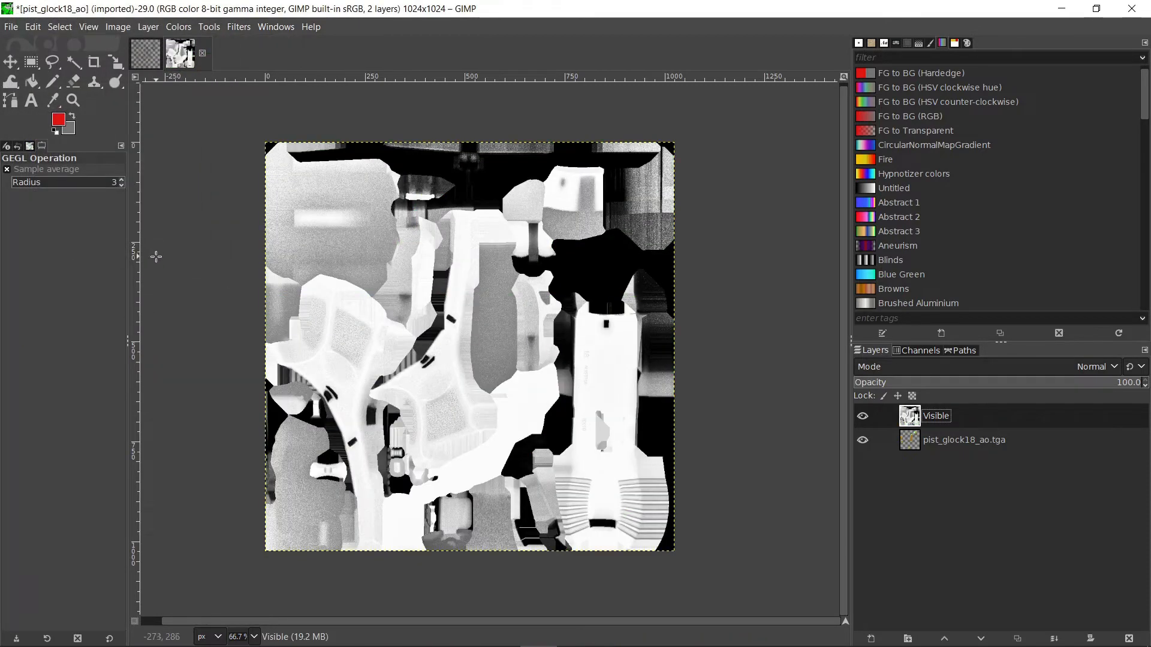
{"action": "mouse_move", "coordinate": [781, 557]}
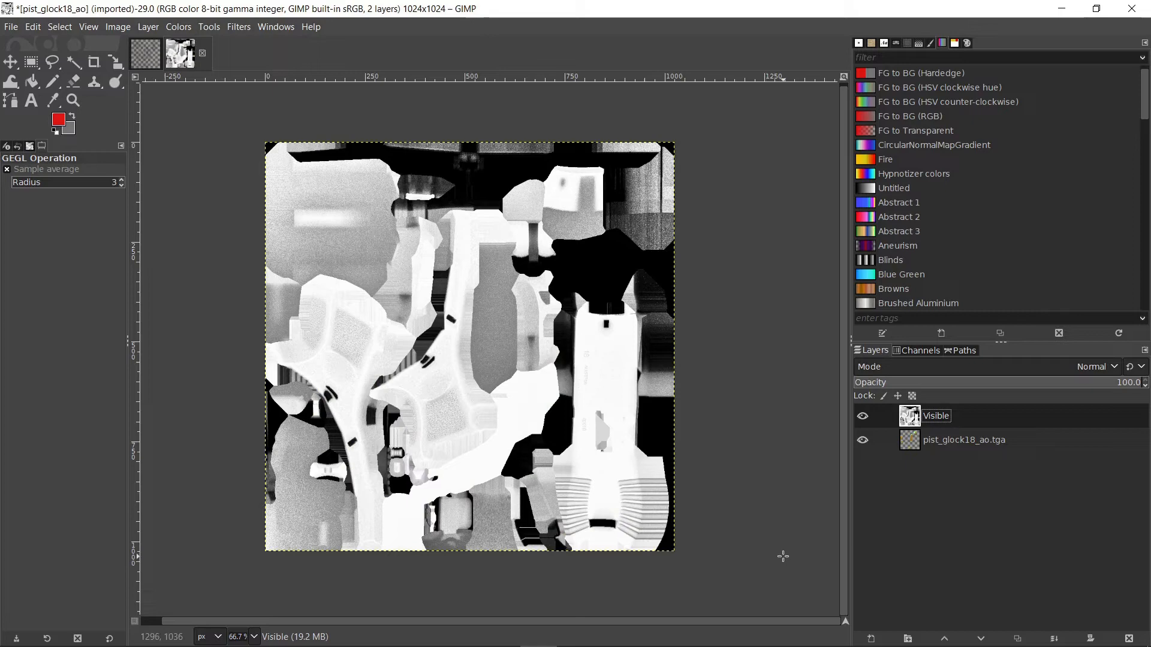
{"action": "mouse_move", "coordinate": [712, 170]}
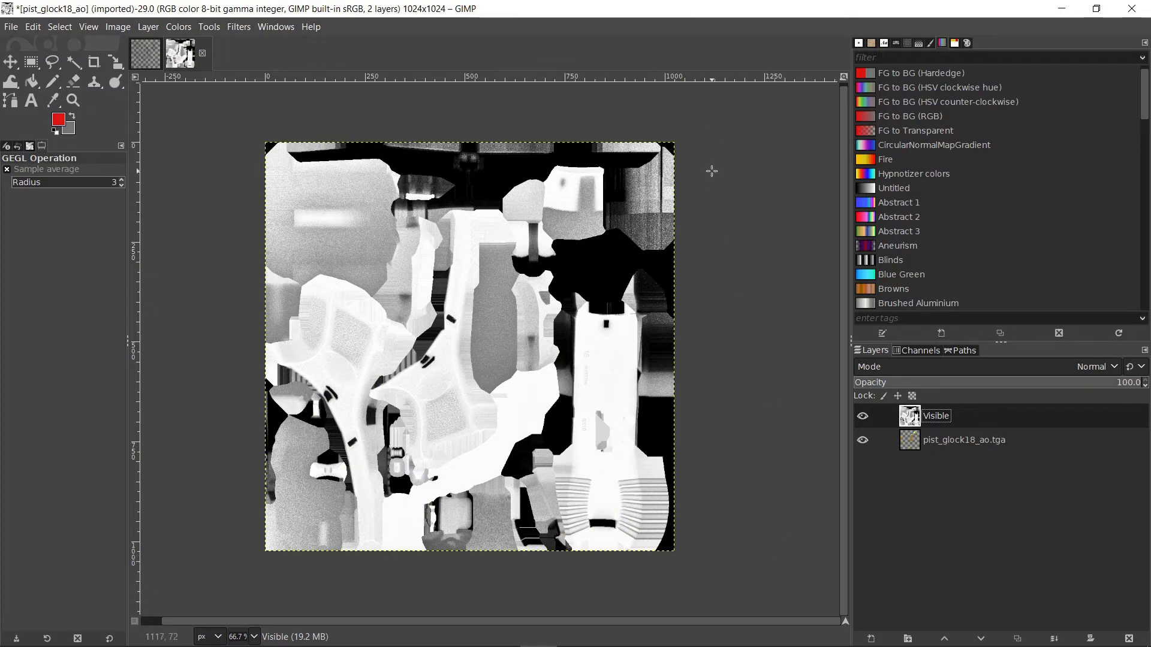
{"action": "mouse_move", "coordinate": [664, 92]}
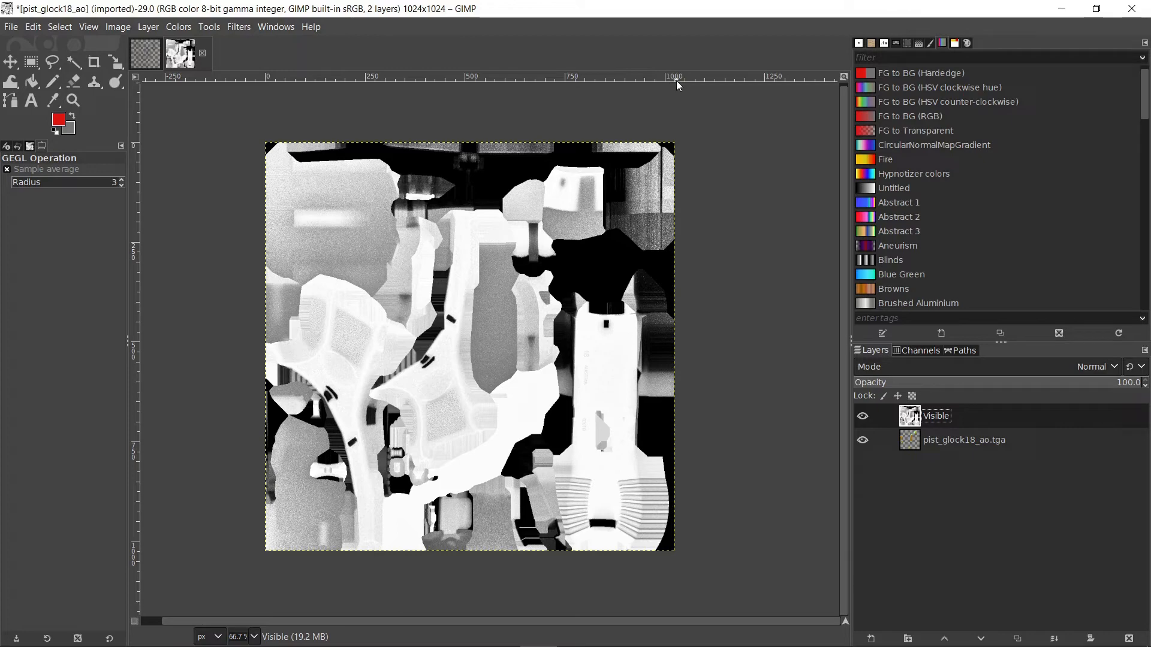
{"action": "mouse_move", "coordinate": [336, 441]}
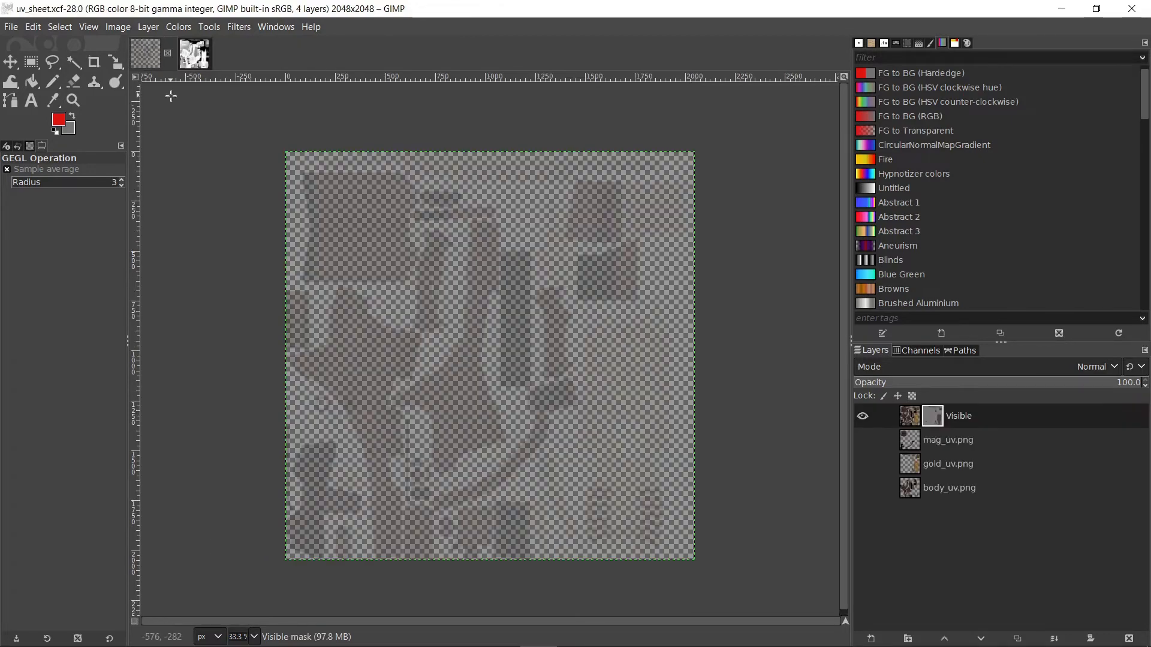
{"action": "mouse_move", "coordinate": [165, 573]}
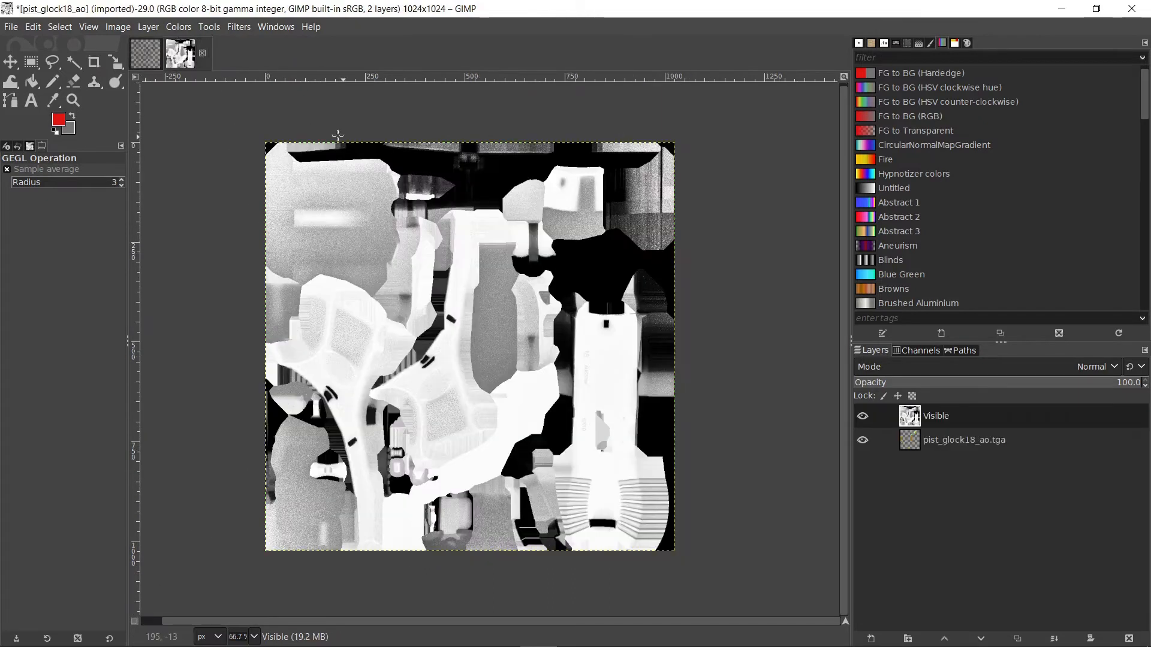
Step: Scale the AO image to 2048 × 2048 pixels
{"action": "left_click", "coordinate": [118, 26]}
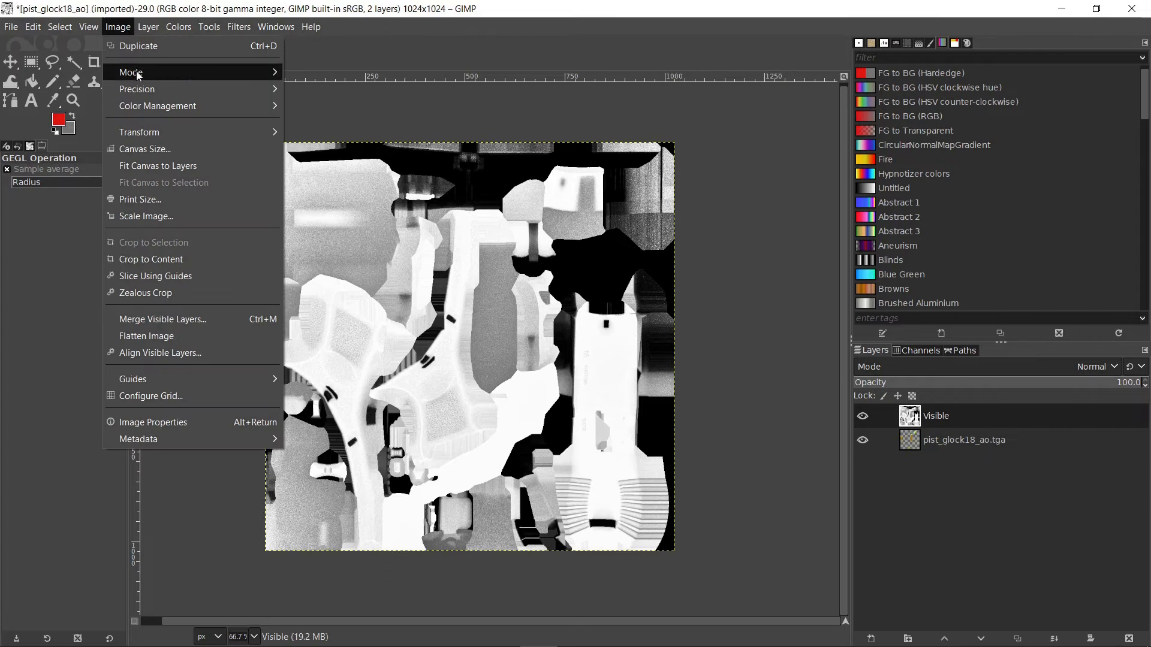
{"action": "left_click", "coordinate": [147, 216]}
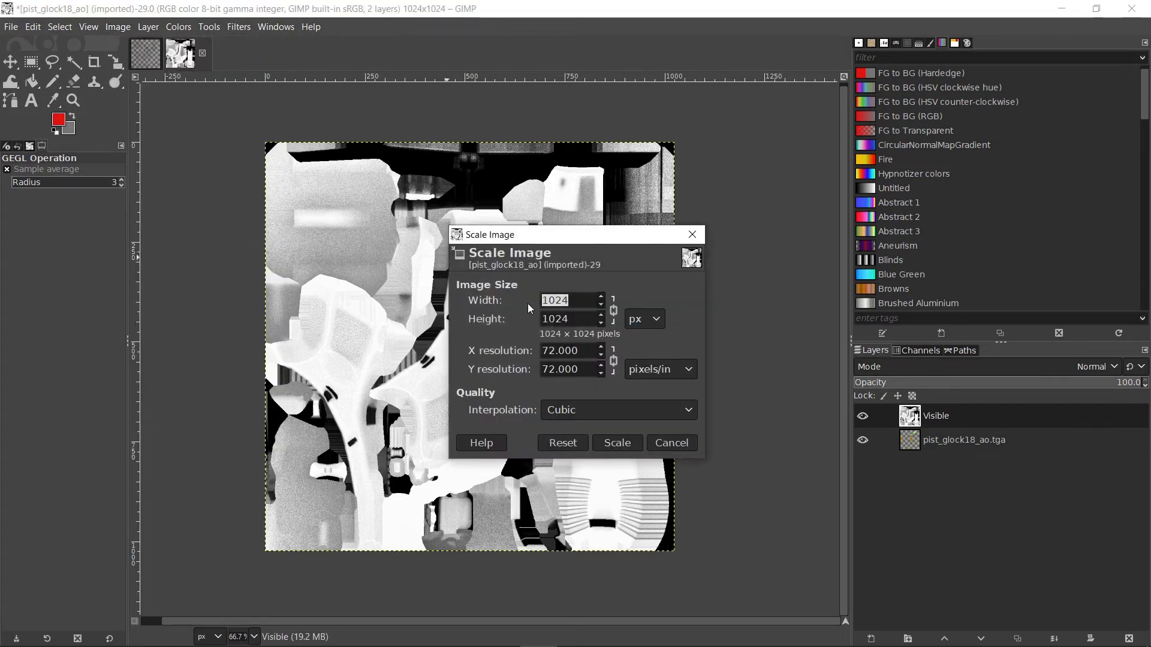
{"action": "type", "text": "2048"}
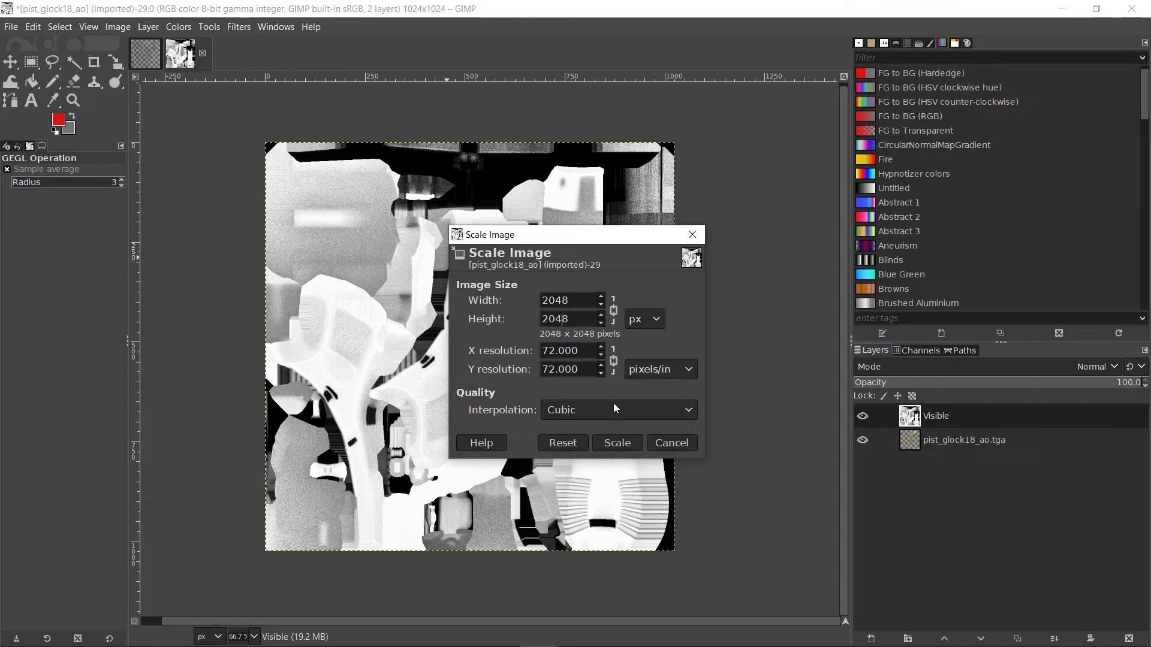
{"action": "left_click", "coordinate": [618, 444]}
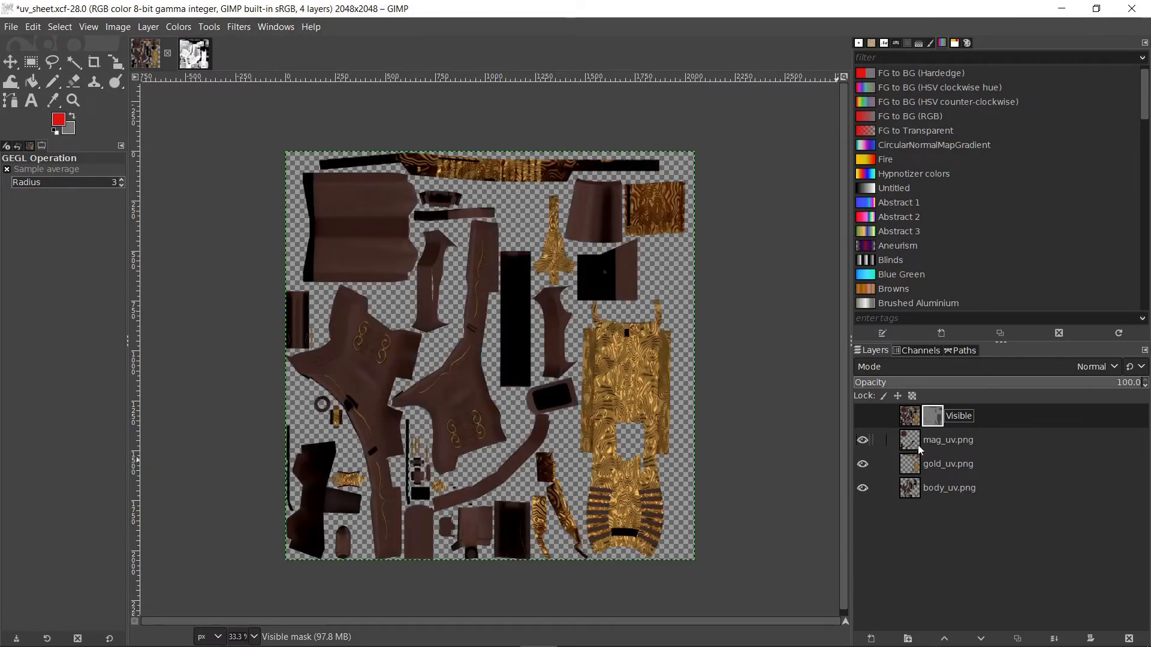
Step: Create a merged Skin layer from the visible UV layers and return to the AO image
{"action": "left_click", "coordinate": [949, 440]}
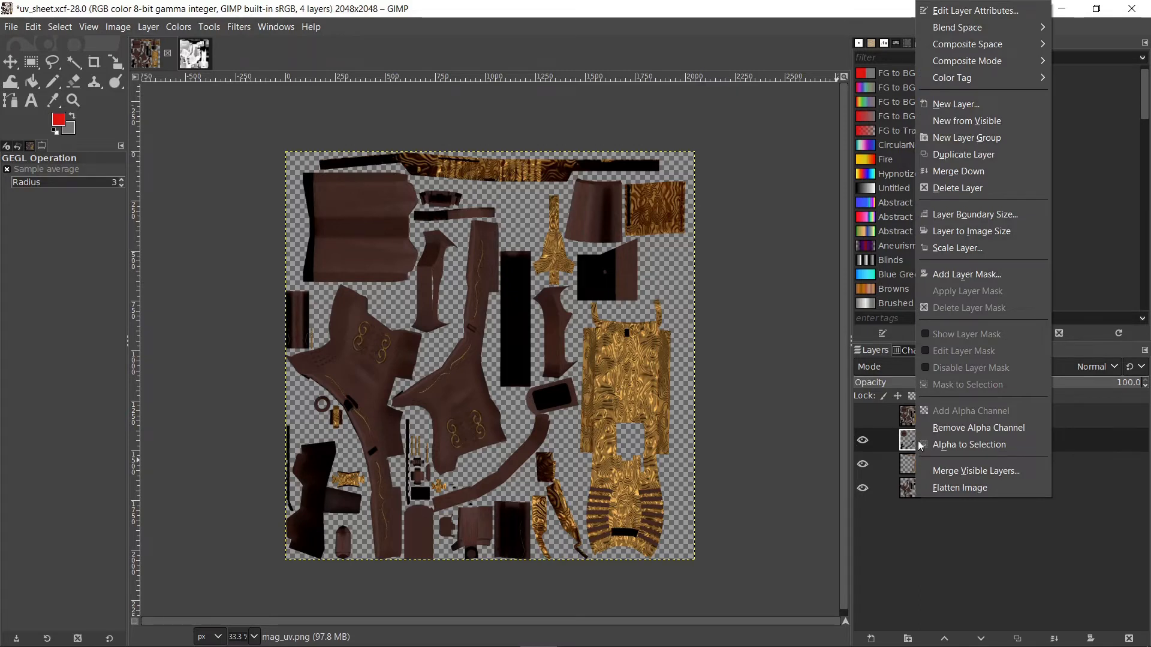
{"action": "mouse_move", "coordinate": [976, 120]}
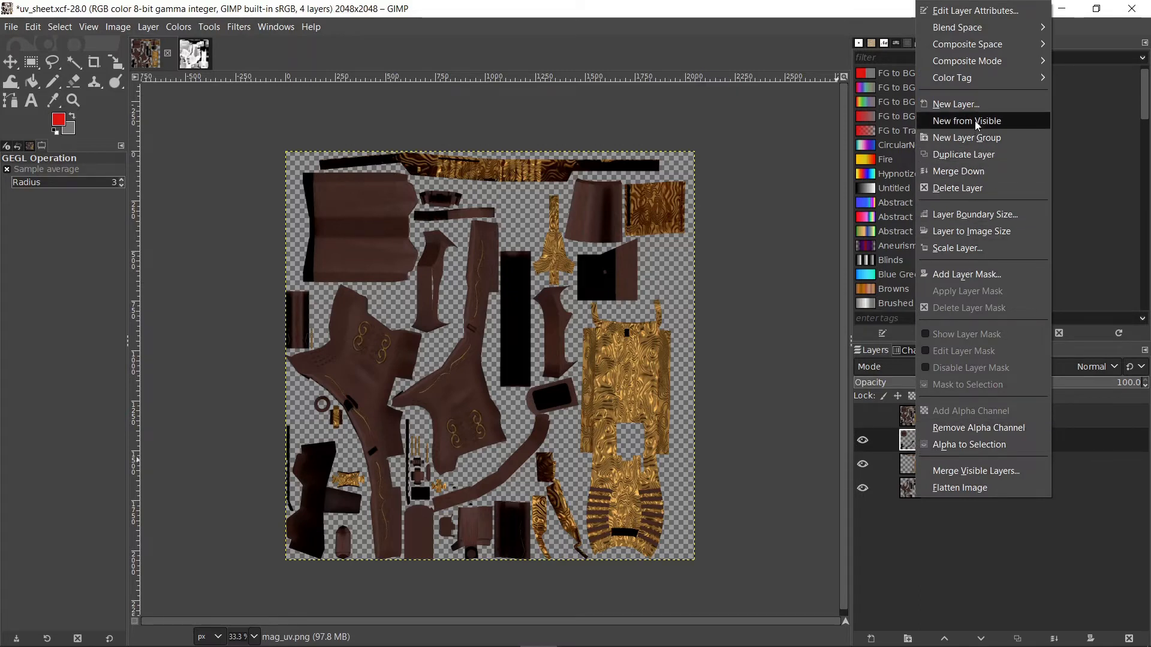
{"action": "left_click", "coordinate": [967, 120]}
{"action": "type", "text": "Skin"}
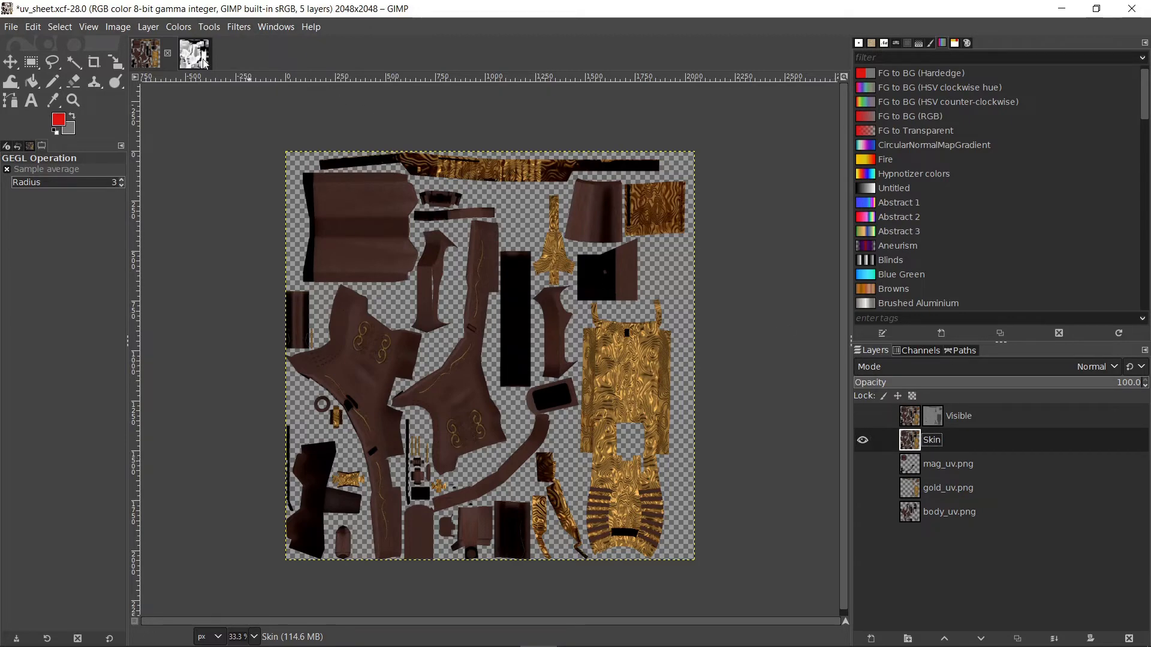
{"action": "left_click", "coordinate": [194, 53]}
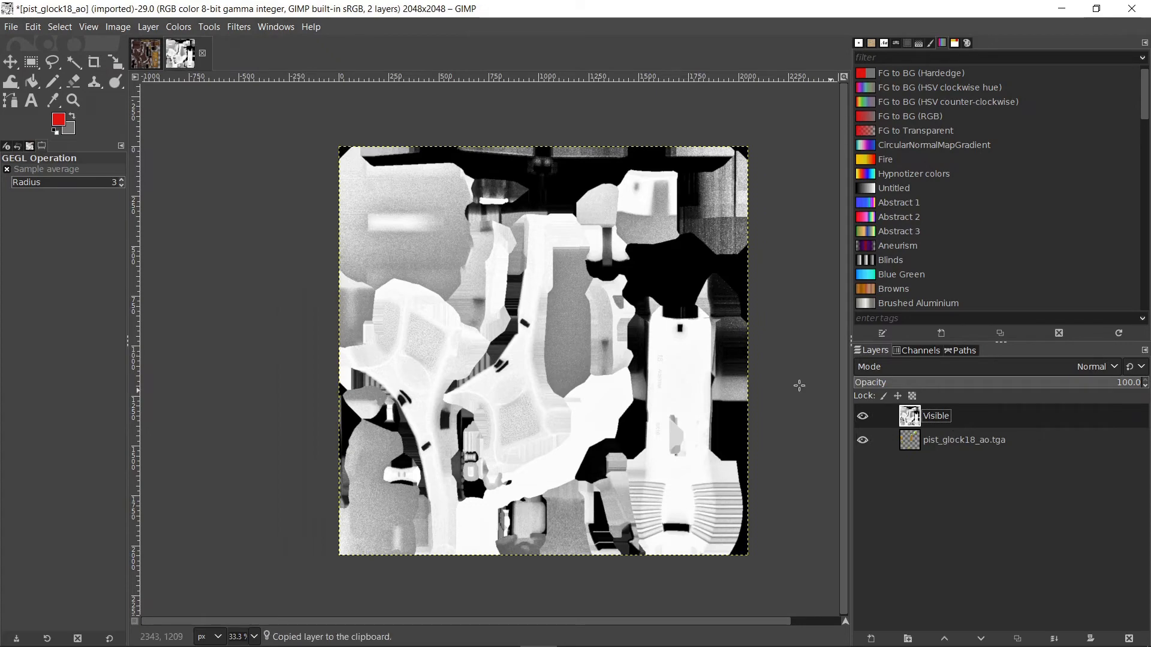
Step: Paste the AO map into the UV sheet as its own layer above Skin
{"action": "left_click", "coordinate": [183, 53]}
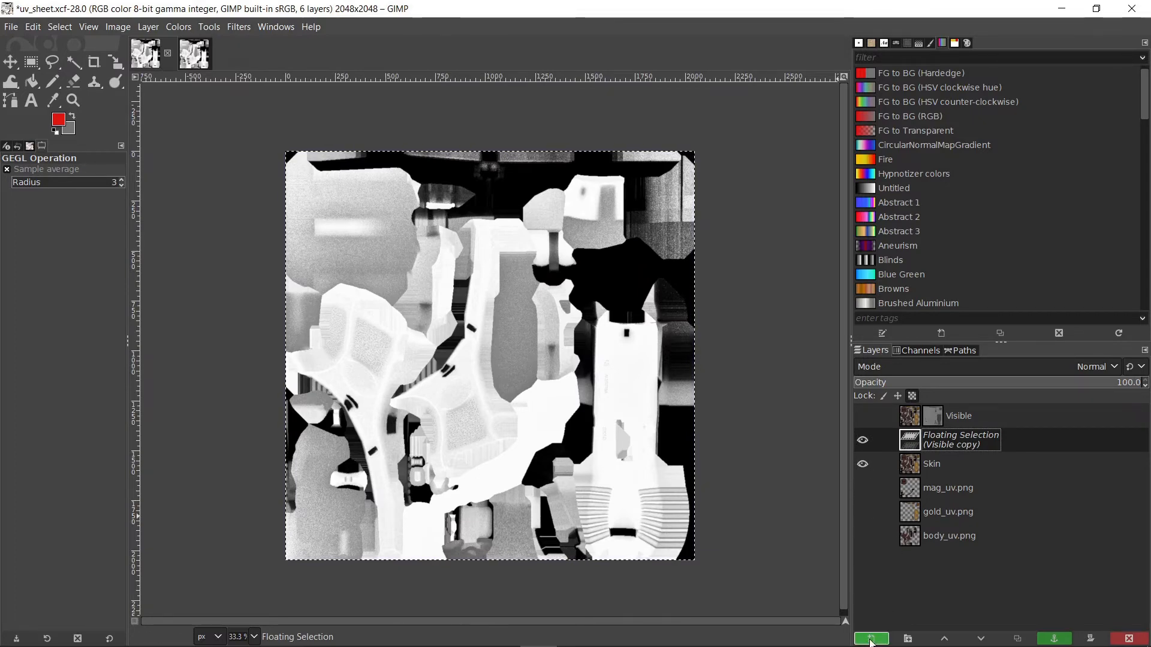
{"action": "left_click", "coordinate": [870, 638]}
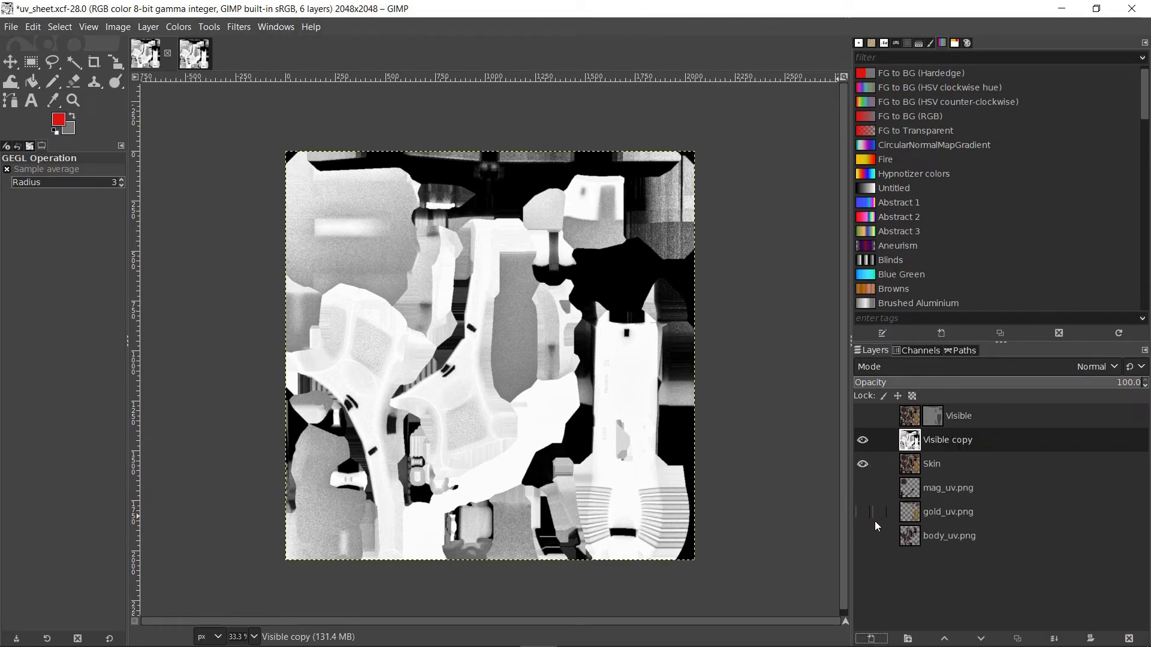
{"action": "mouse_move", "coordinate": [873, 533]}
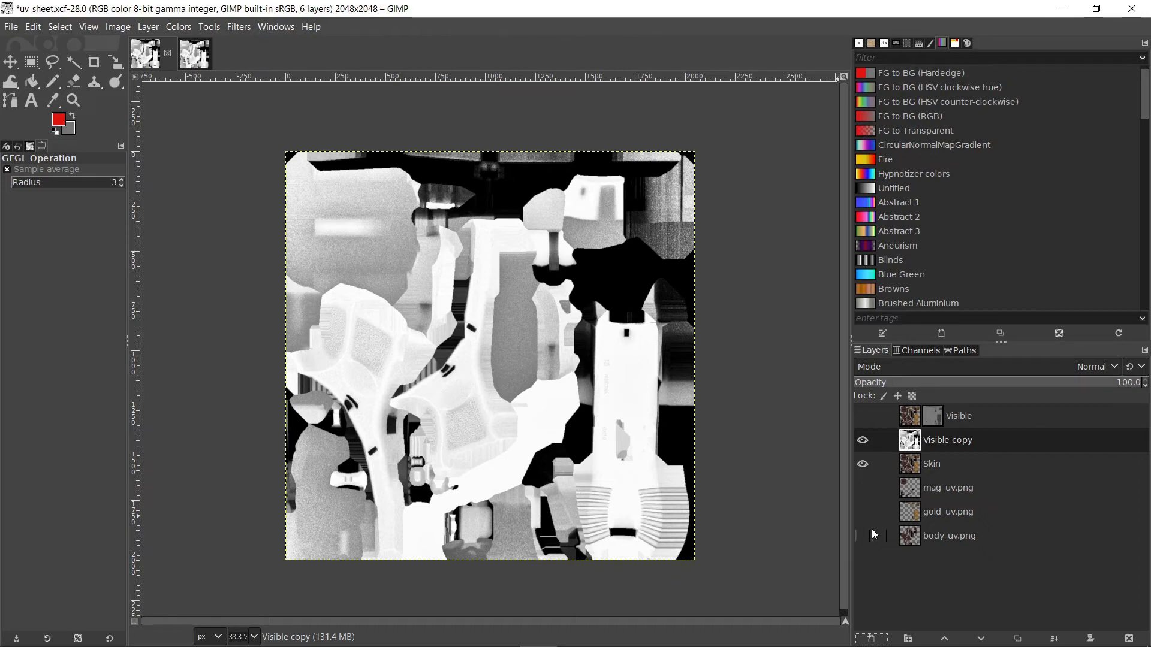
{"action": "mouse_move", "coordinate": [465, 429]}
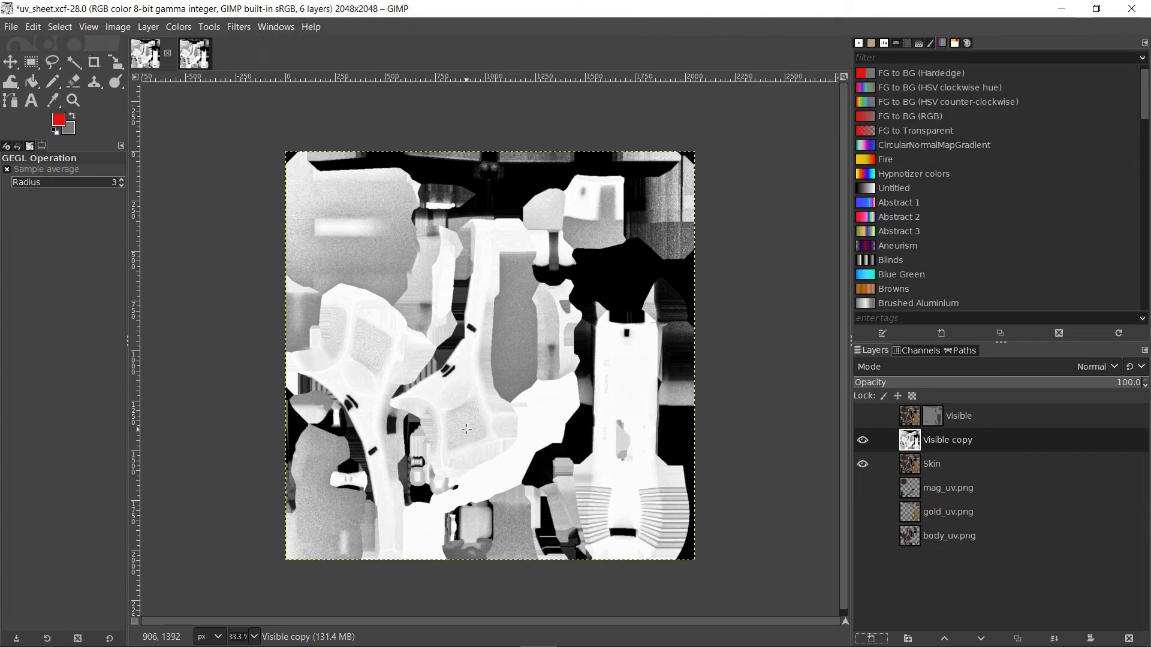
{"action": "mouse_move", "coordinate": [722, 434]}
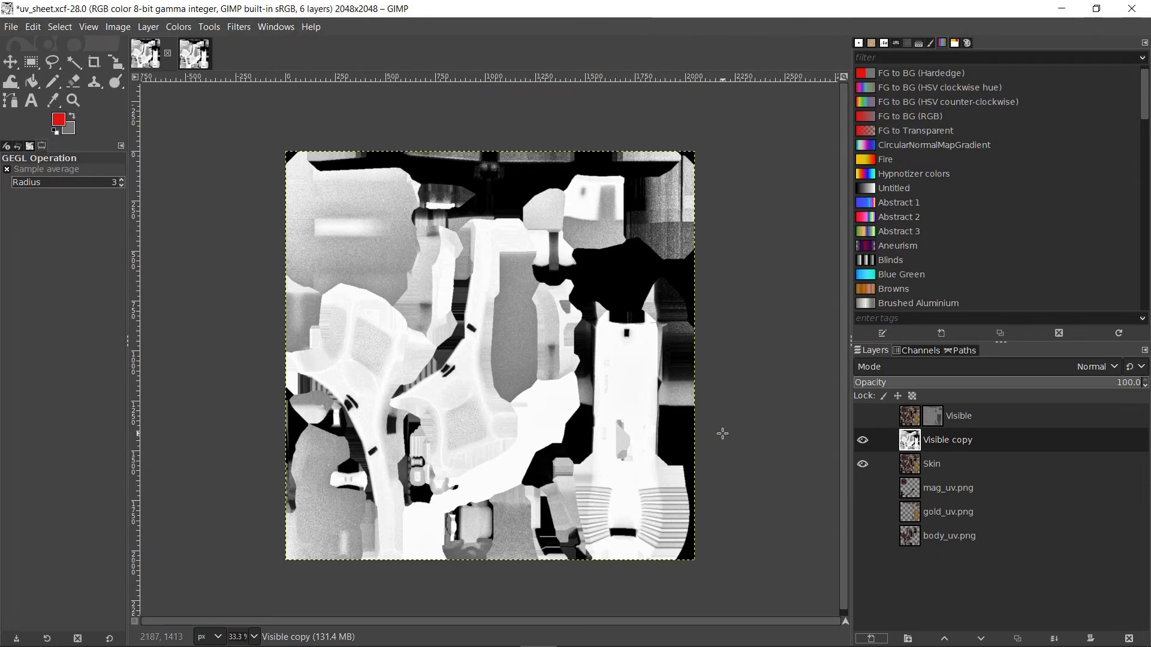
{"action": "mouse_move", "coordinate": [791, 457]}
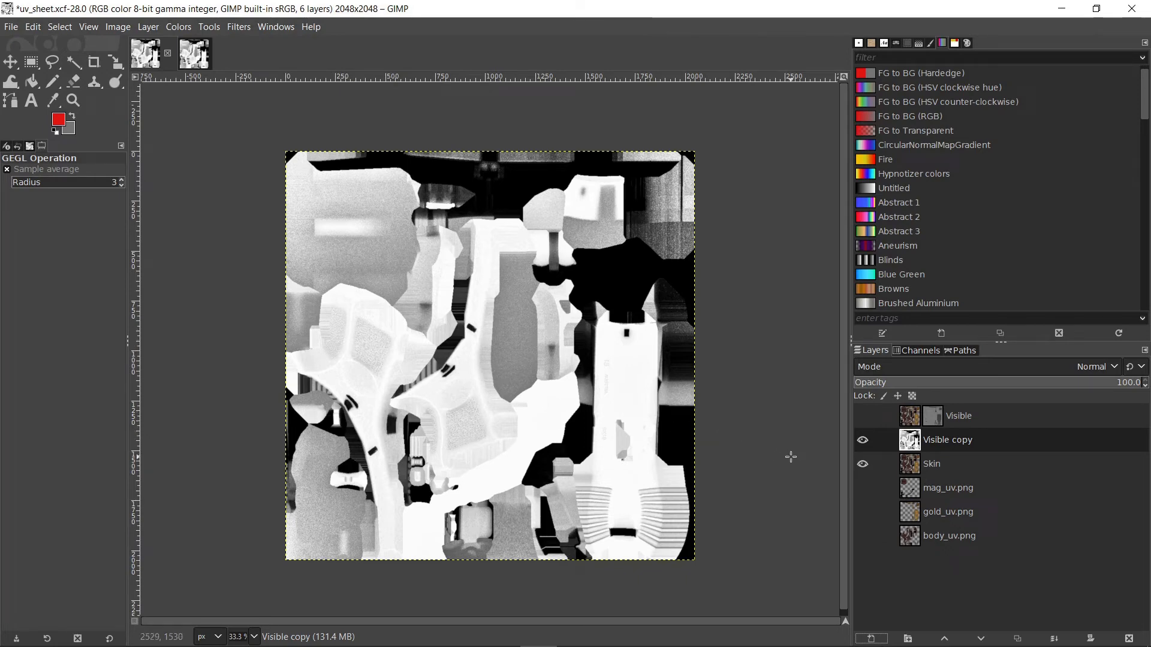
{"action": "mouse_move", "coordinate": [801, 458]}
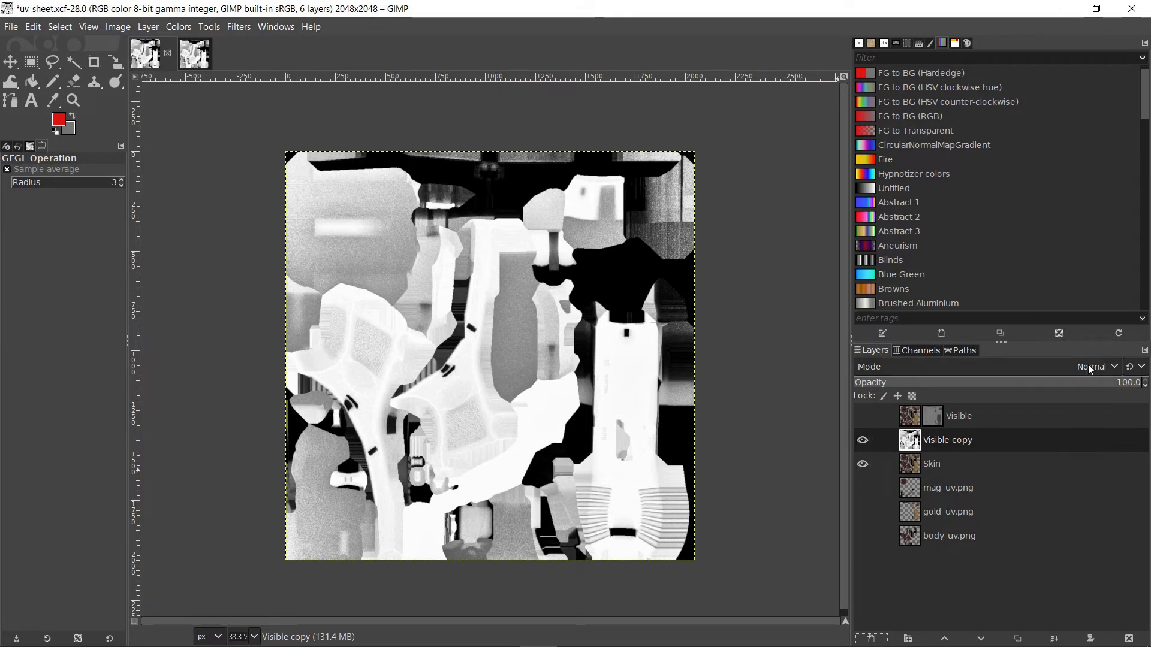
Step: Set the Visible copy AO layer's blend mode to Divide
{"action": "left_click", "coordinate": [1093, 366]}
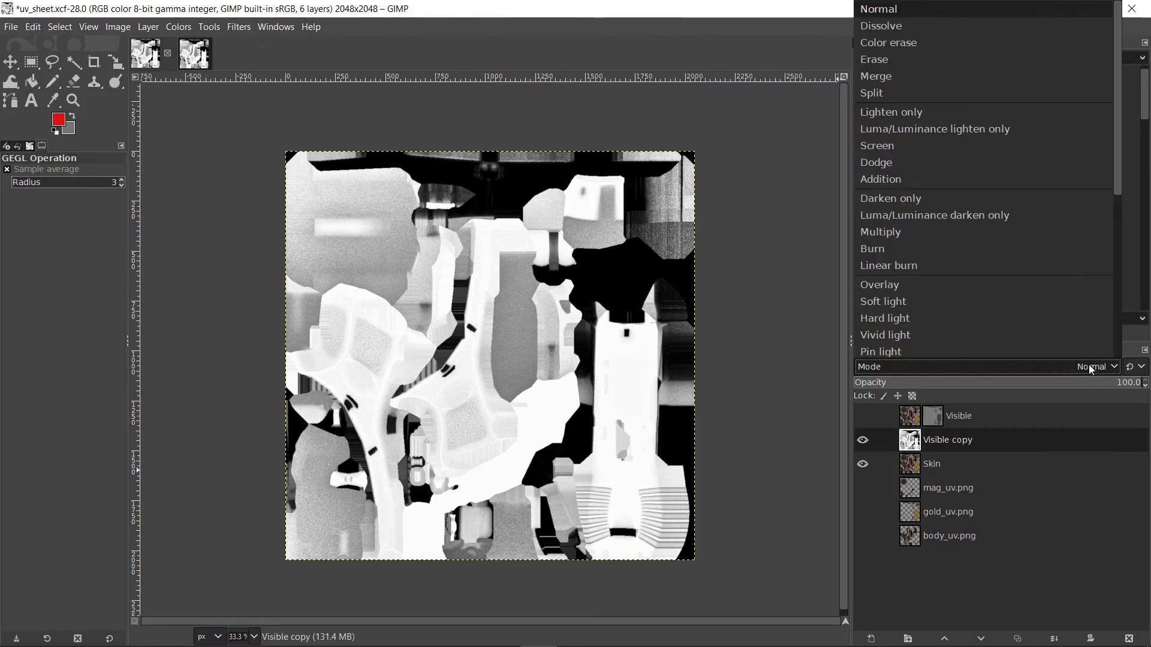
{"action": "scroll", "scroll_direction": "down", "scroll_amount": 3}
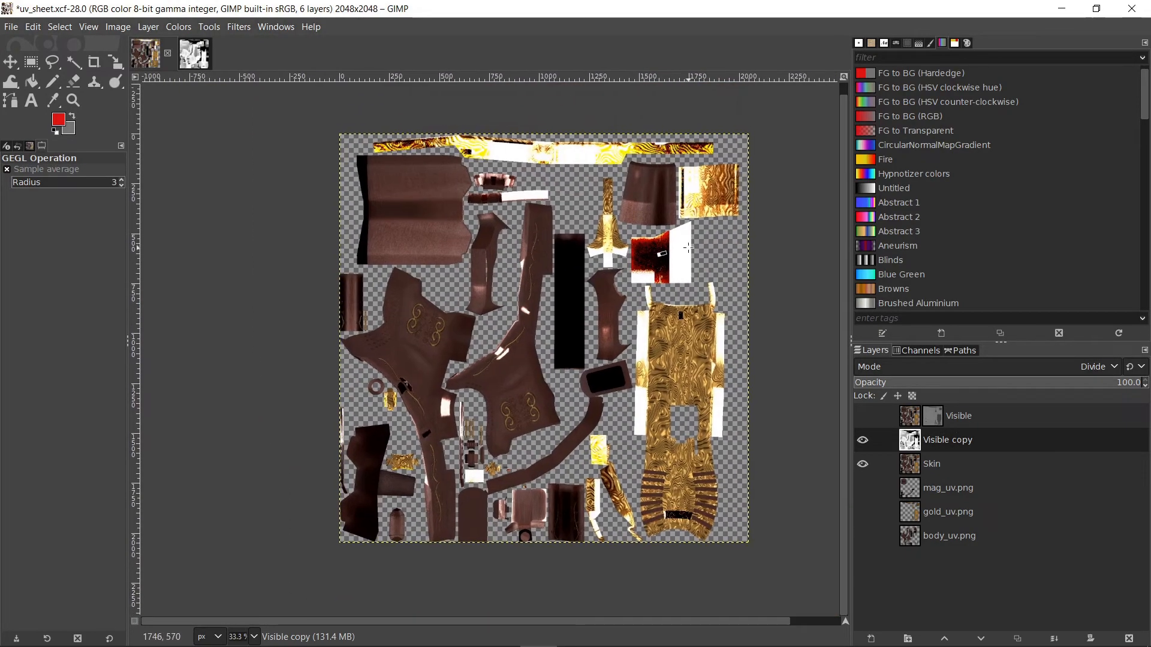
{"action": "mouse_move", "coordinate": [693, 388]}
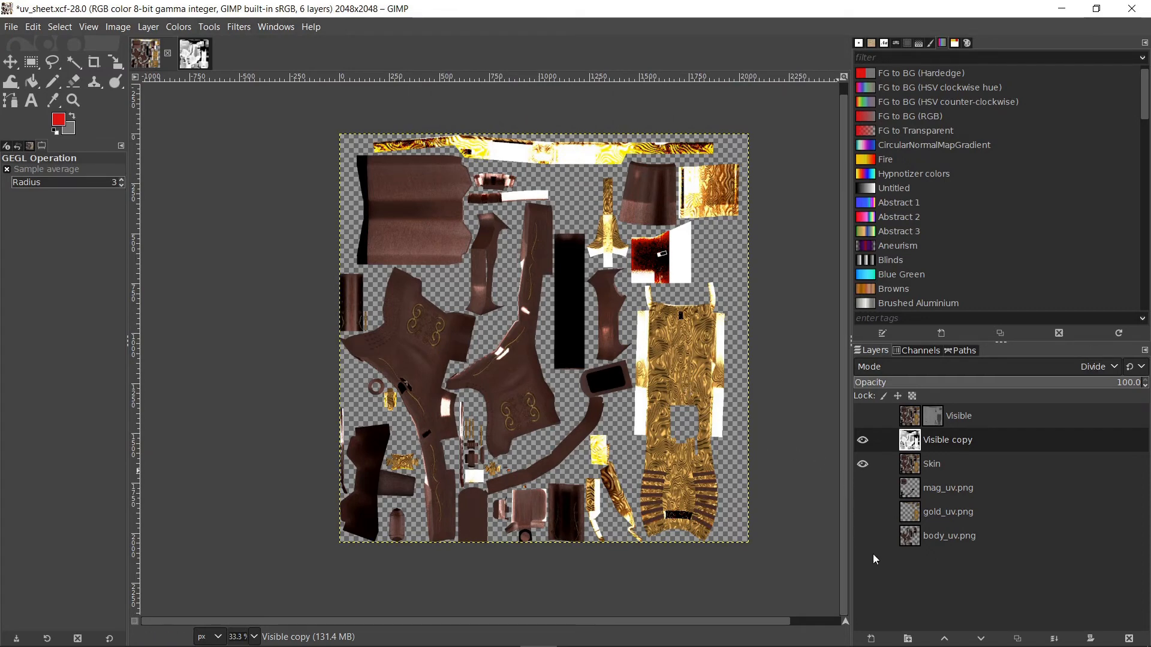
Step: Create a New from Visible layer of the divided result and name it Final
{"action": "right_click", "coordinate": [908, 440]}
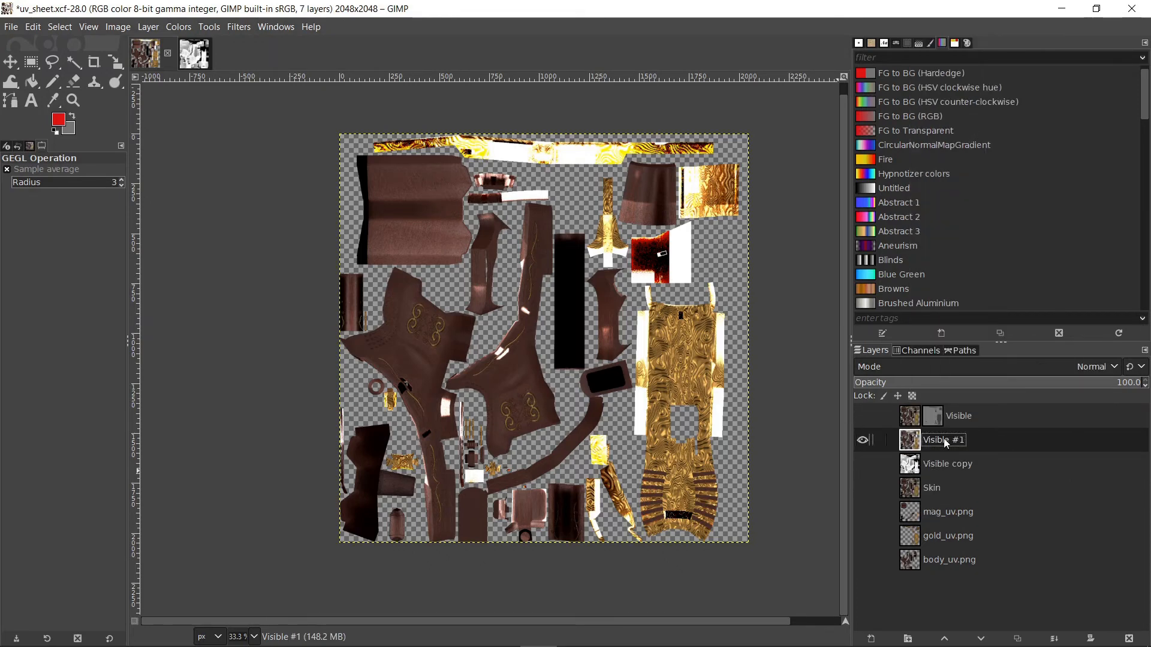
{"action": "type", "text": "Final"}
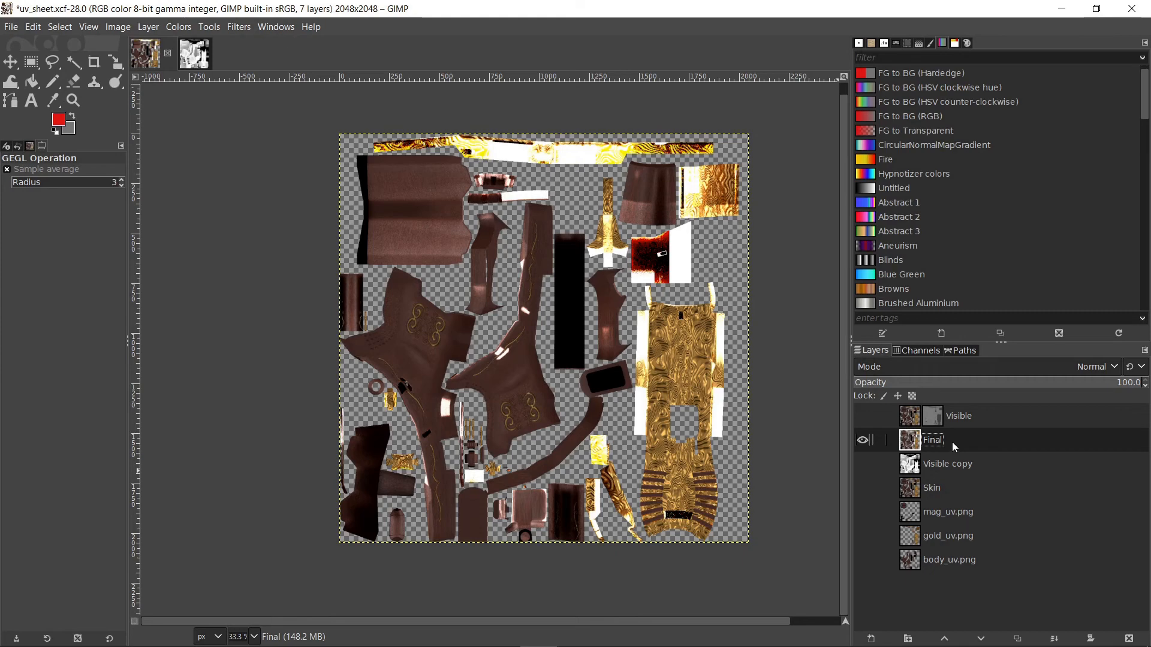
{"action": "mouse_move", "coordinate": [950, 440]}
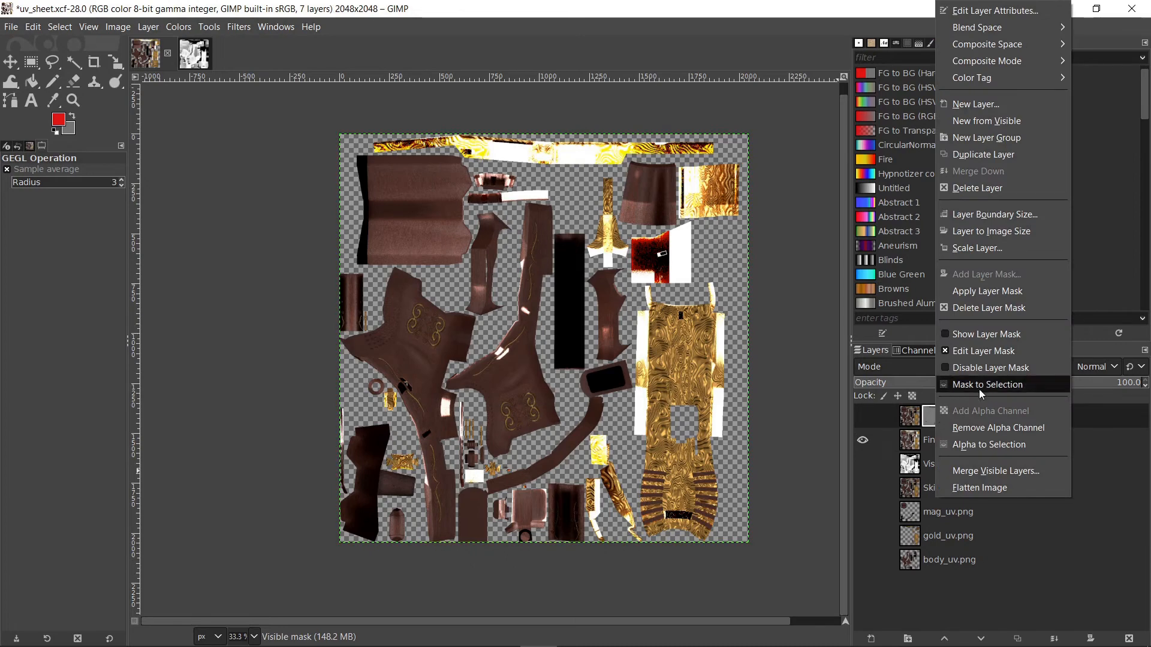
Step: Select from the Visible layer's mask and add it as a layer mask on Final
{"action": "left_click", "coordinate": [988, 384]}
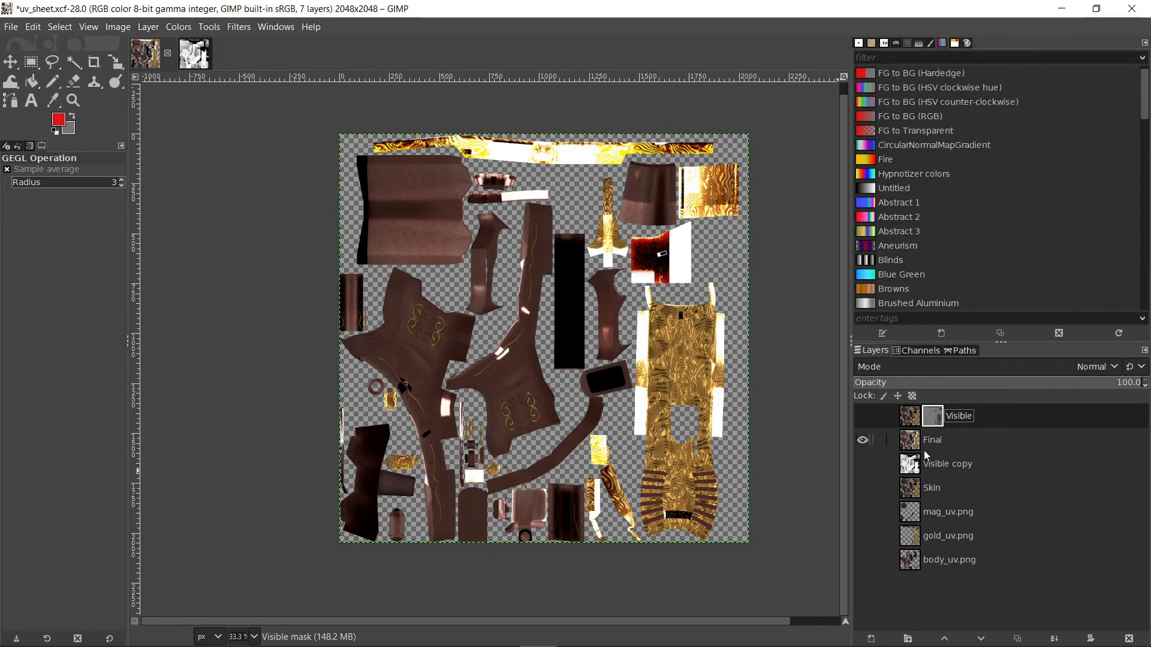
{"action": "right_click", "coordinate": [909, 440]}
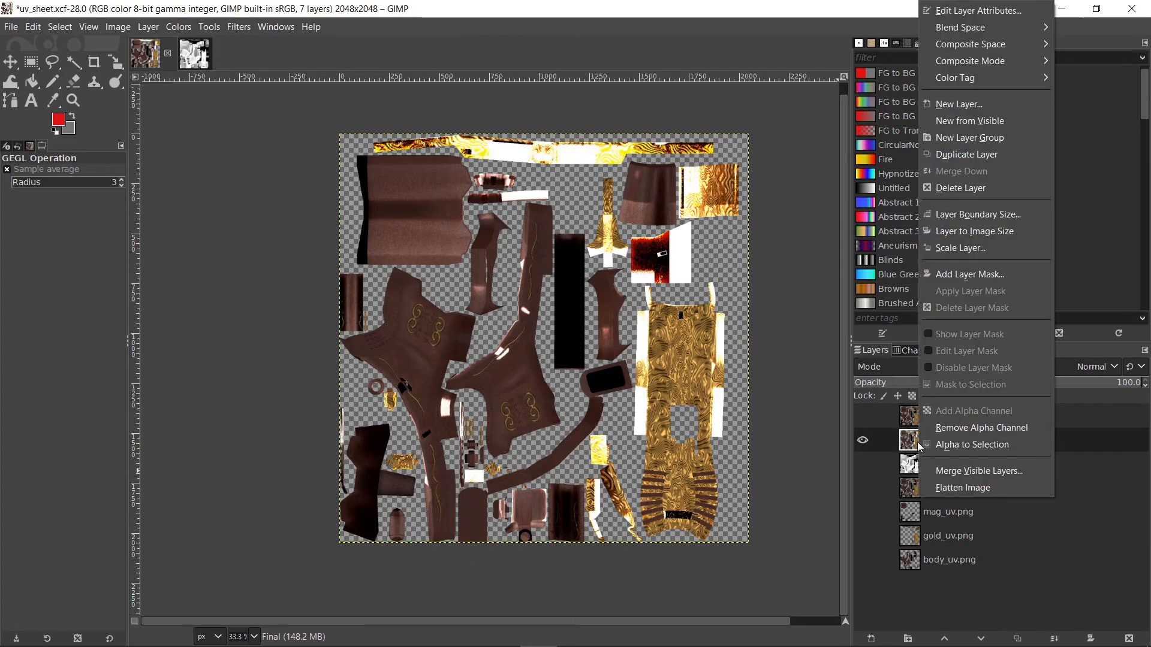
{"action": "mouse_move", "coordinate": [968, 273]}
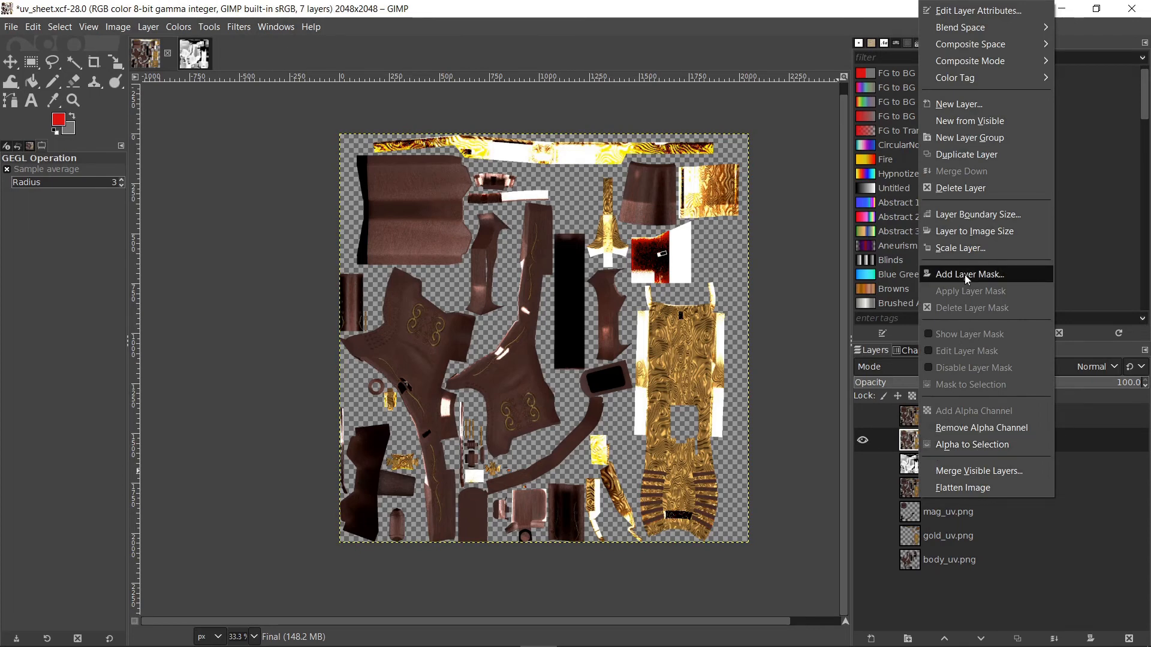
{"action": "left_click", "coordinate": [965, 274]}
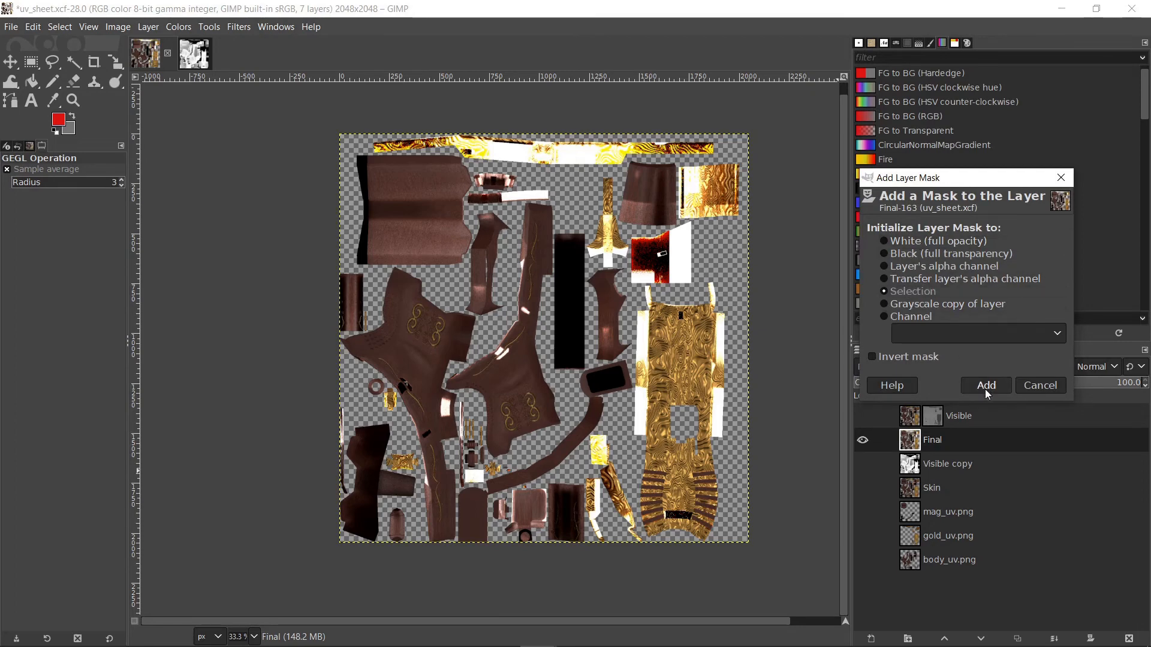
{"action": "left_click", "coordinate": [986, 386]}
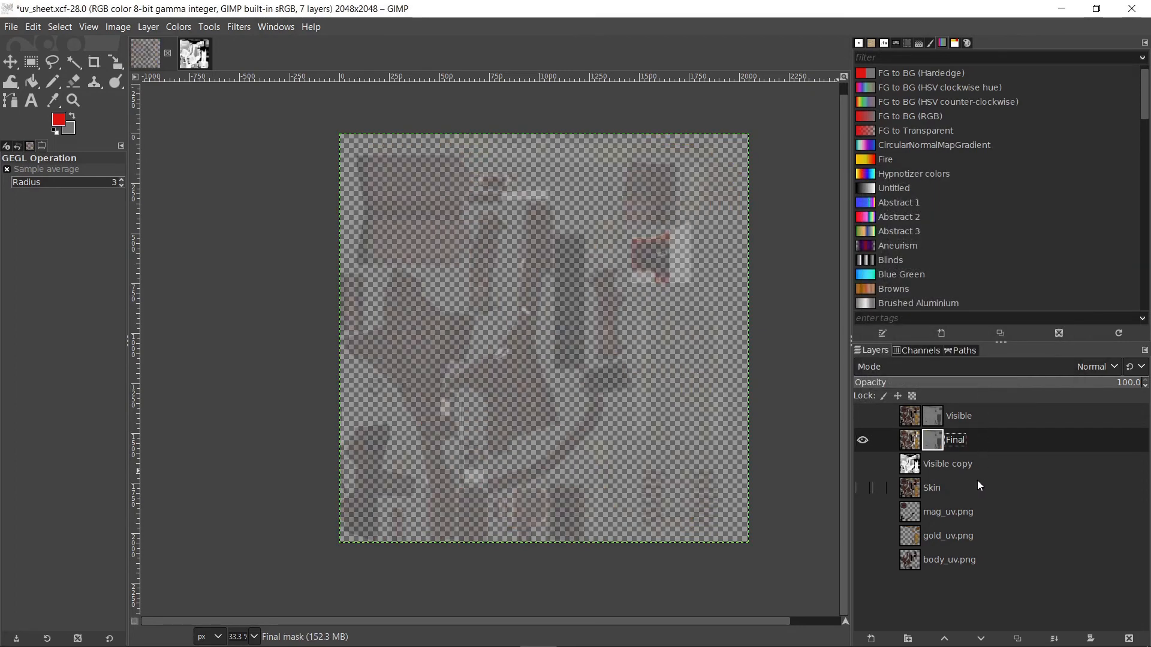
{"action": "mouse_move", "coordinate": [631, 474]}
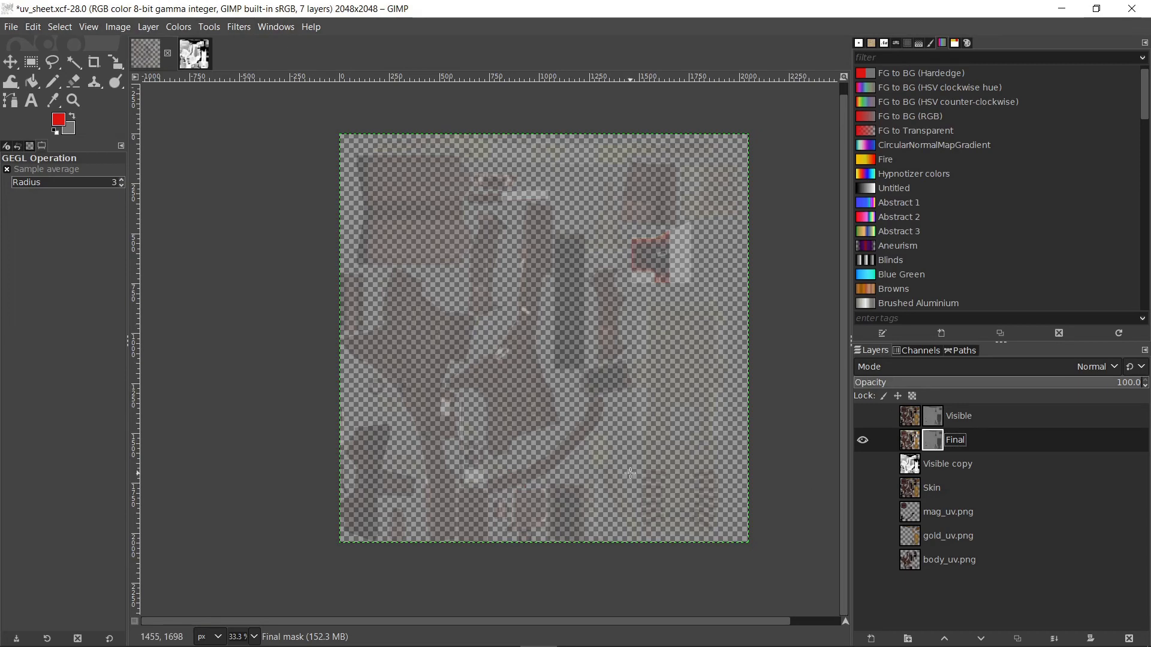
Step: Export the masked result as uv_sheet.tga, replacing the existing file with default TGA options
{"action": "left_click", "coordinate": [10, 26]}
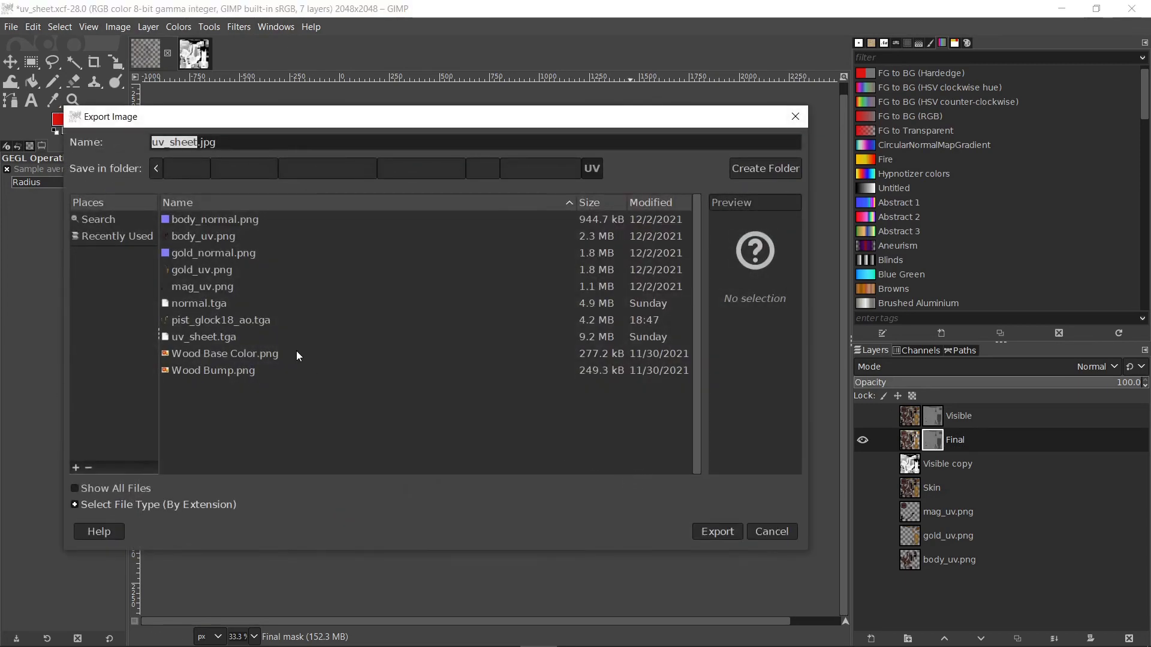
{"action": "mouse_move", "coordinate": [232, 343]}
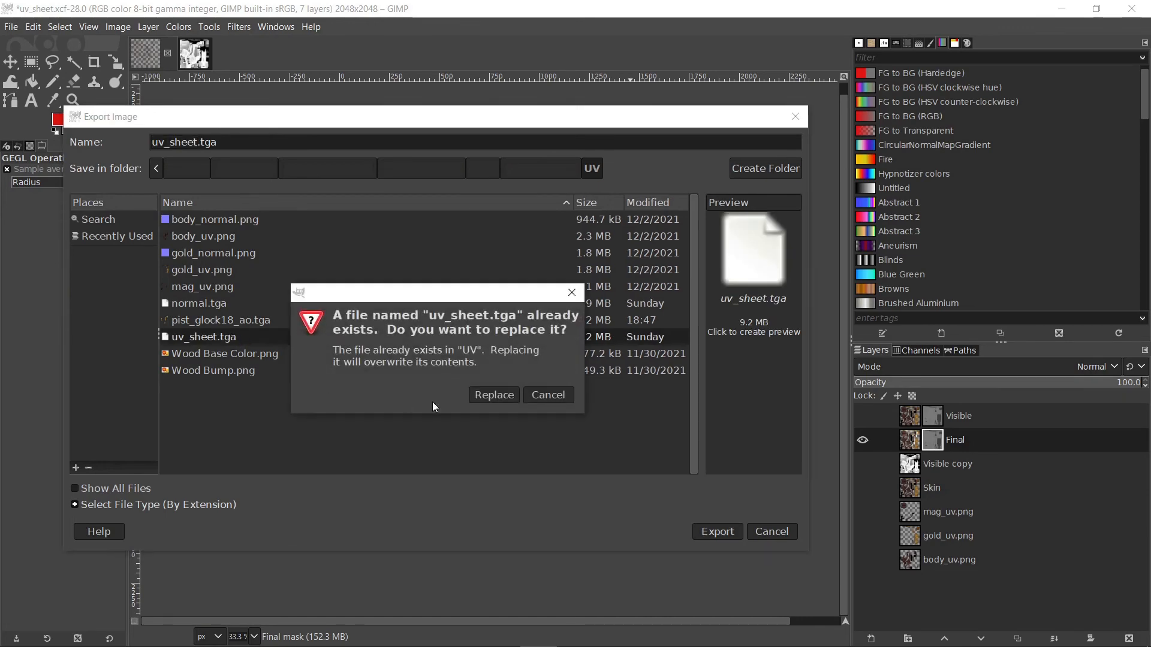
{"action": "left_click", "coordinate": [494, 396]}
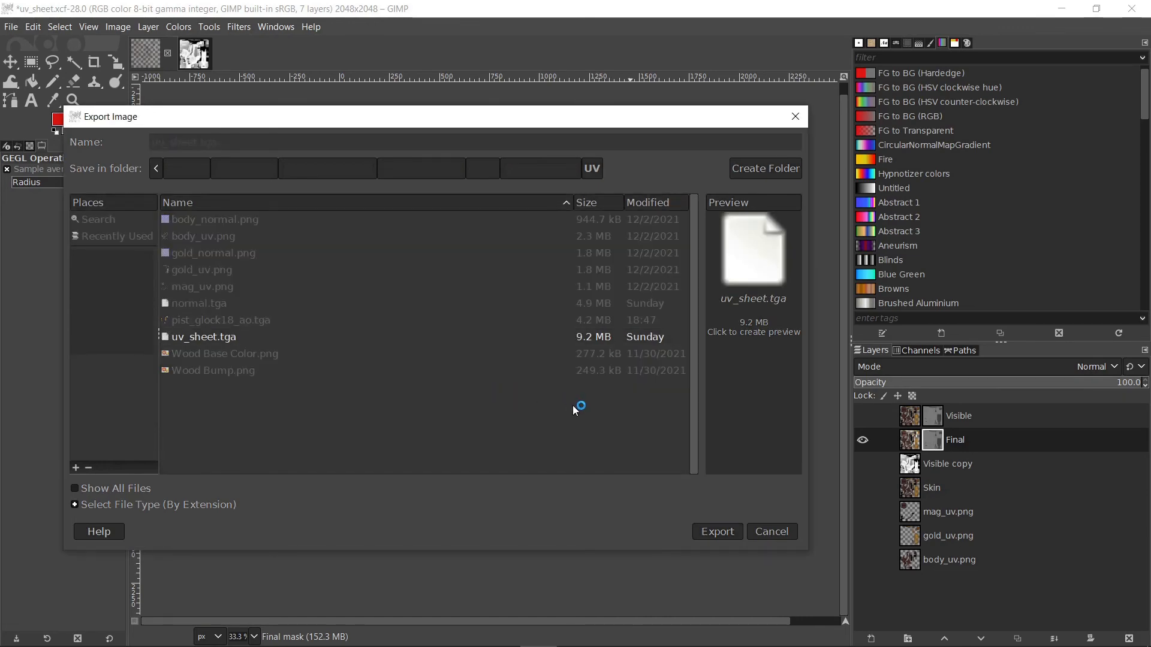
{"action": "left_click", "coordinate": [717, 532]}
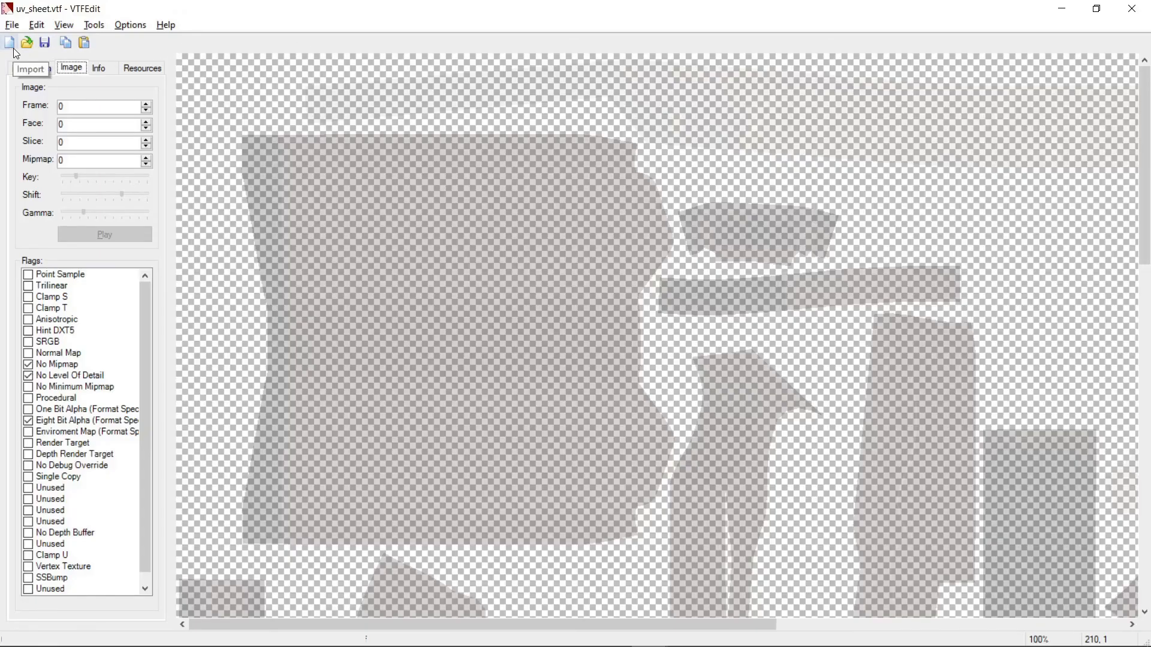
Step: Import uv_sheet.tga with default VTF options and save it over the existing uv_sheet.vtf
{"action": "left_click", "coordinate": [8, 41]}
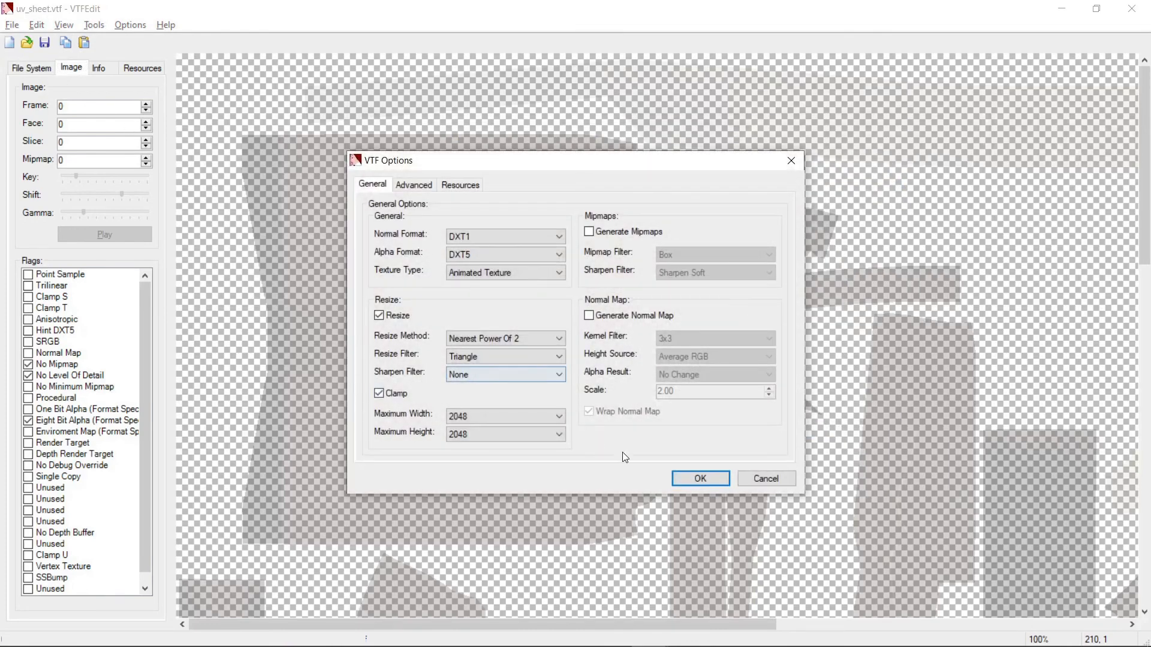
{"action": "left_click", "coordinate": [700, 478]}
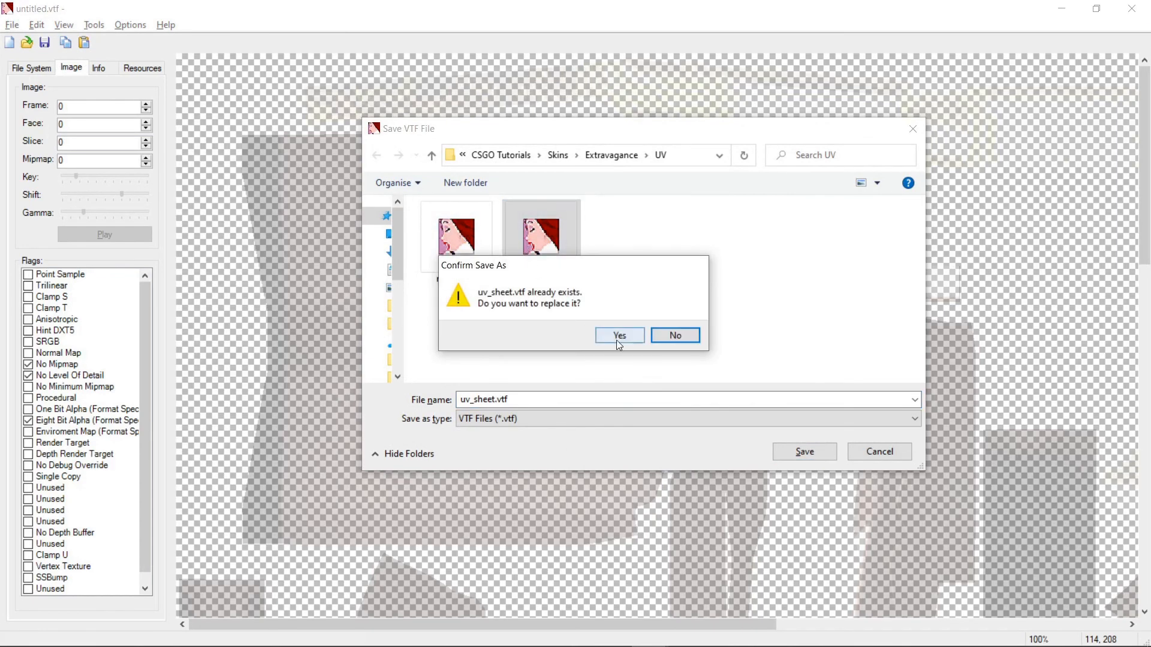
{"action": "left_click", "coordinate": [619, 336]}
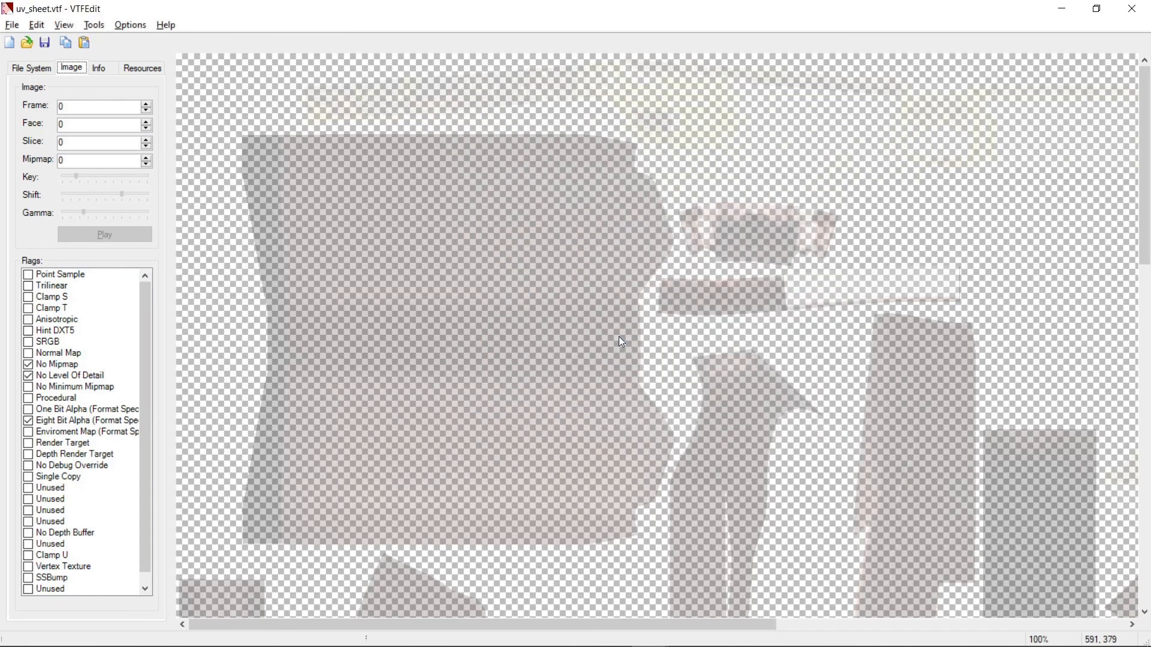